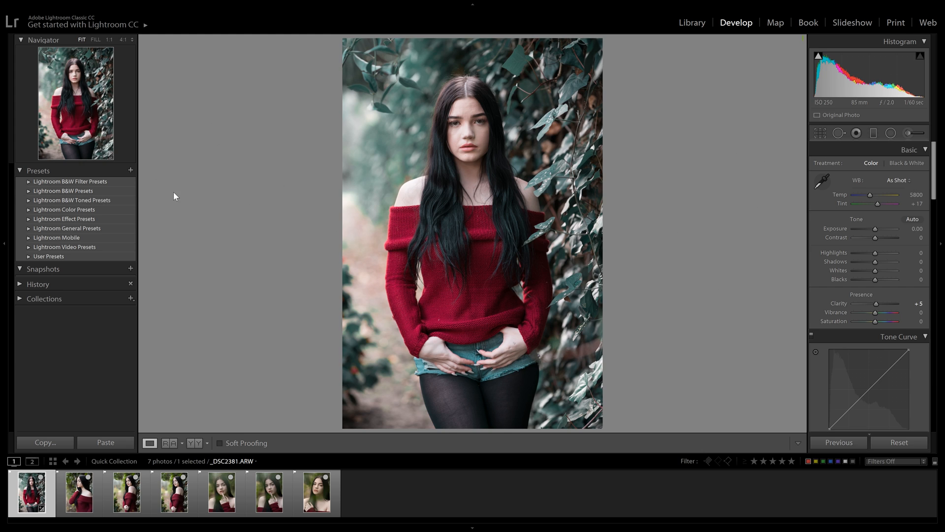
mouse_move(445, 262)
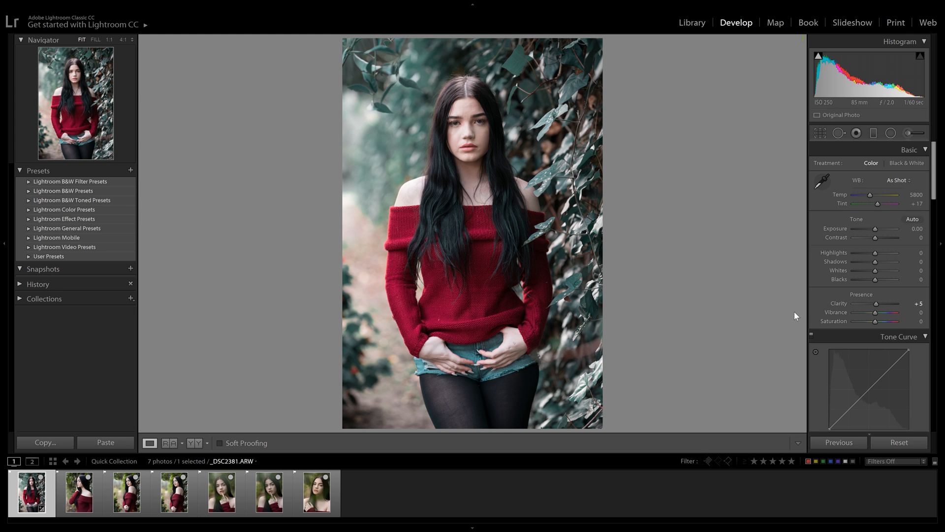
mouse_move(381, 470)
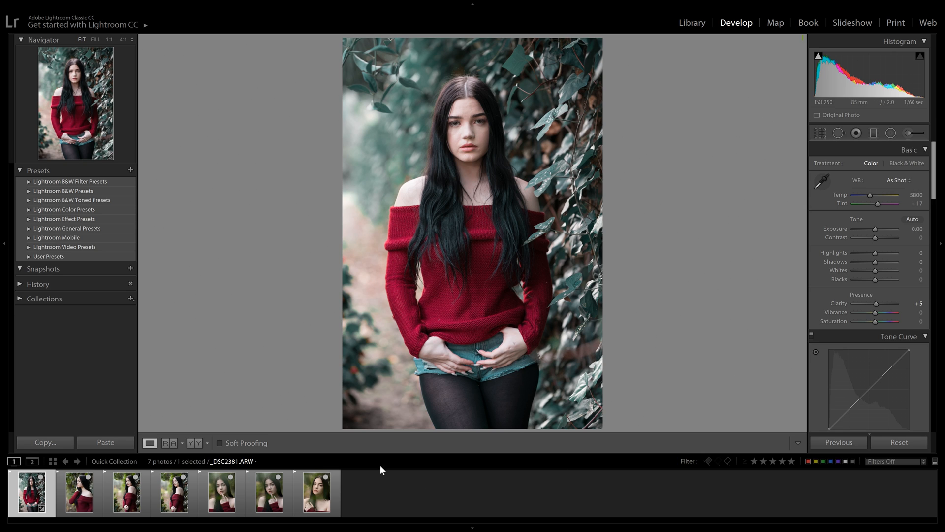
mouse_move(514, 156)
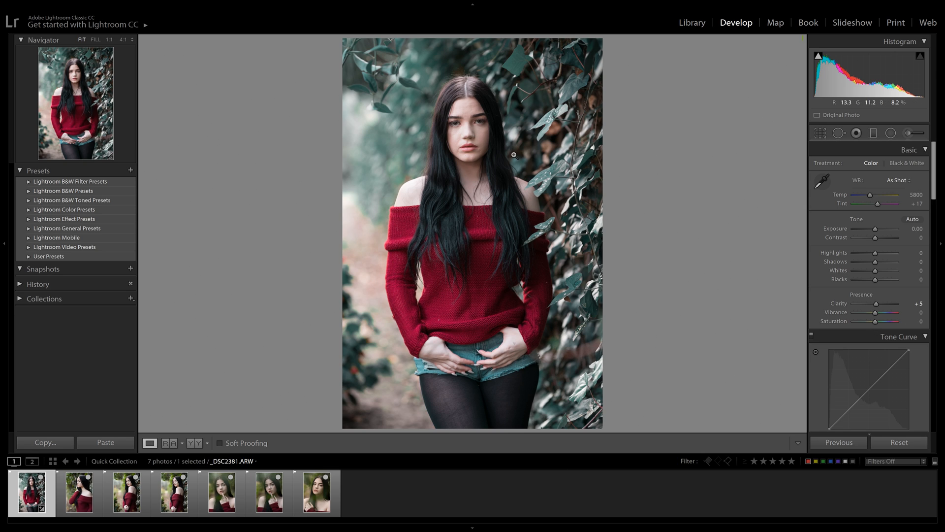
mouse_move(565, 234)
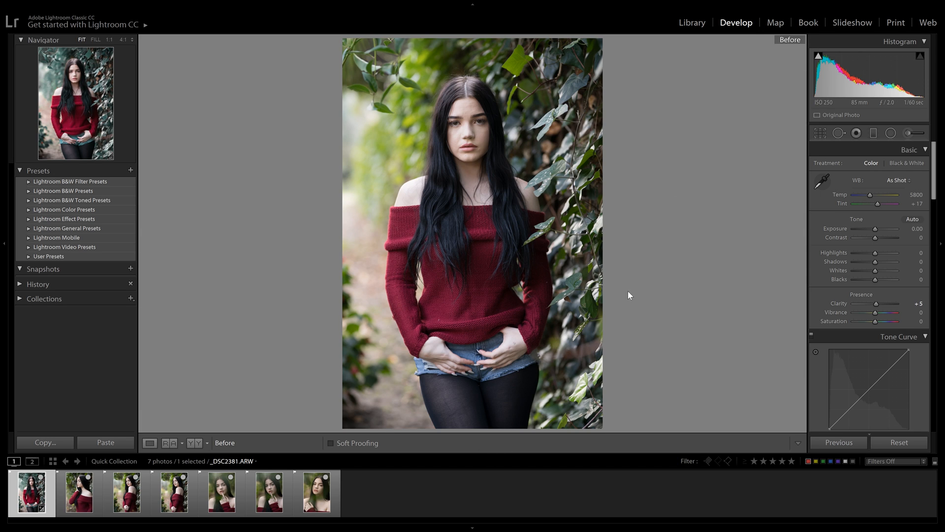
mouse_move(534, 349)
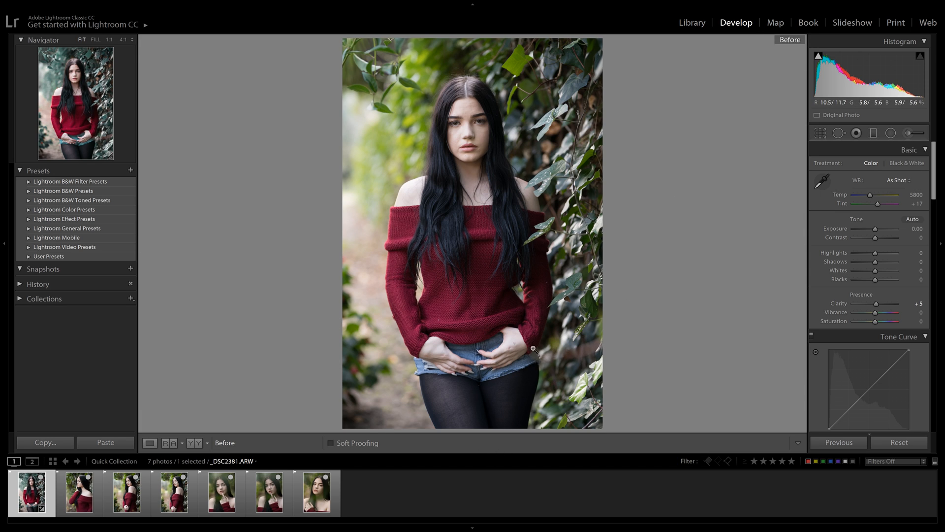
mouse_move(599, 133)
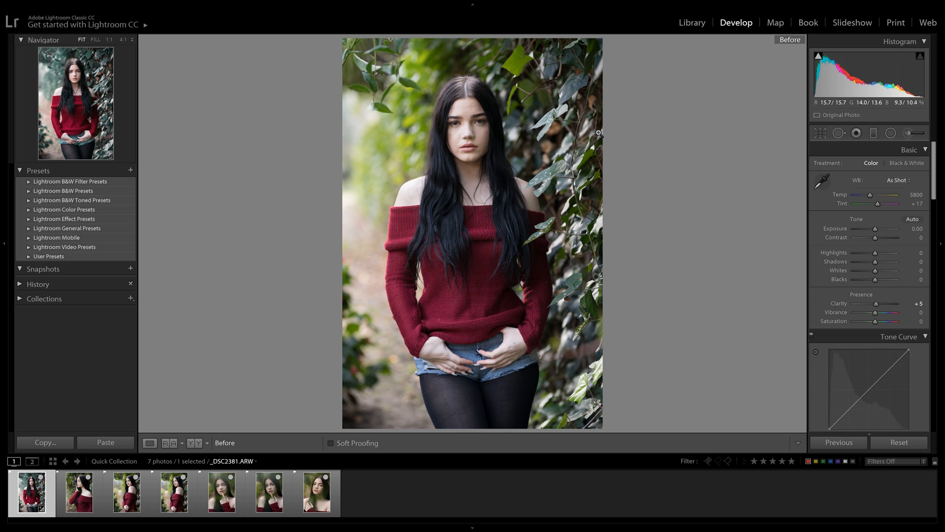
mouse_move(457, 340)
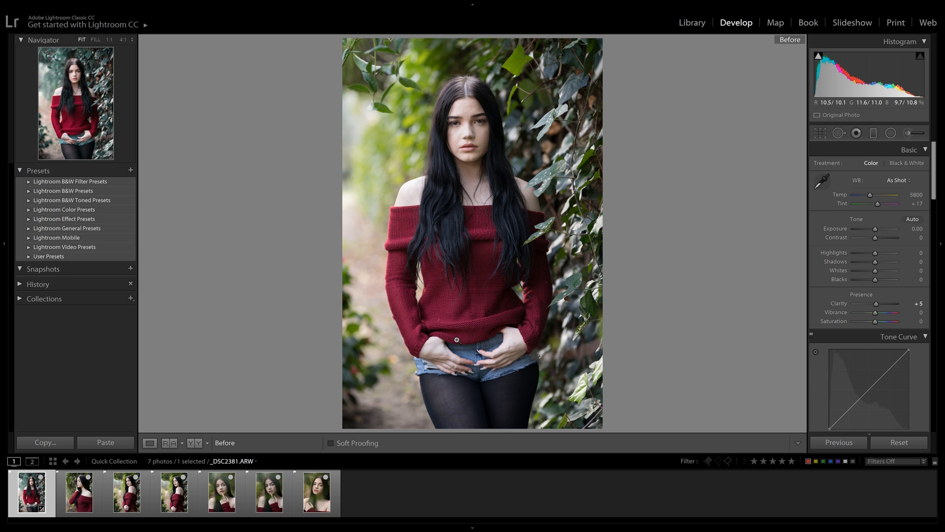
mouse_move(536, 276)
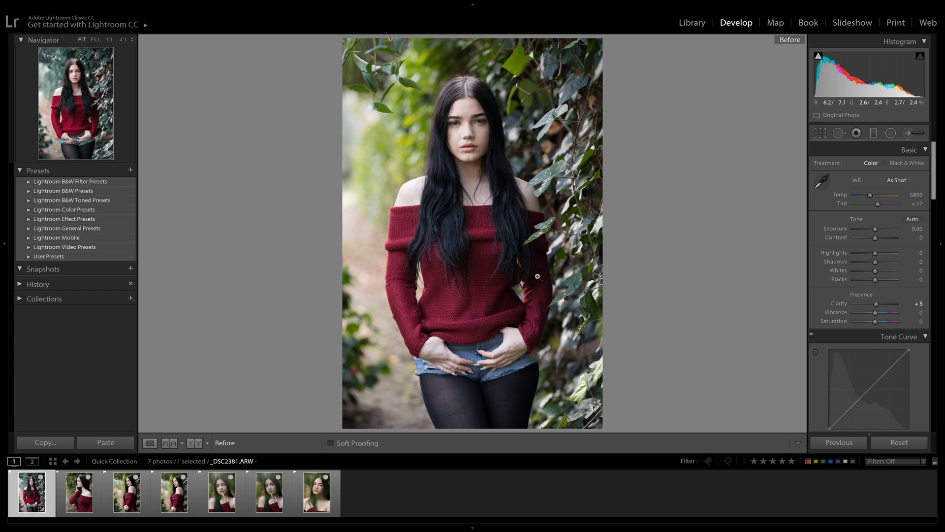
mouse_move(461, 180)
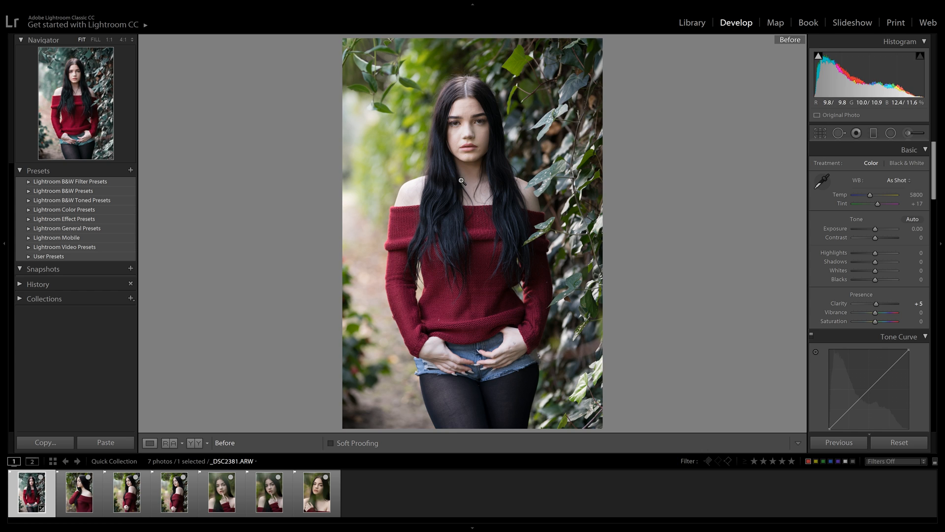
mouse_move(532, 197)
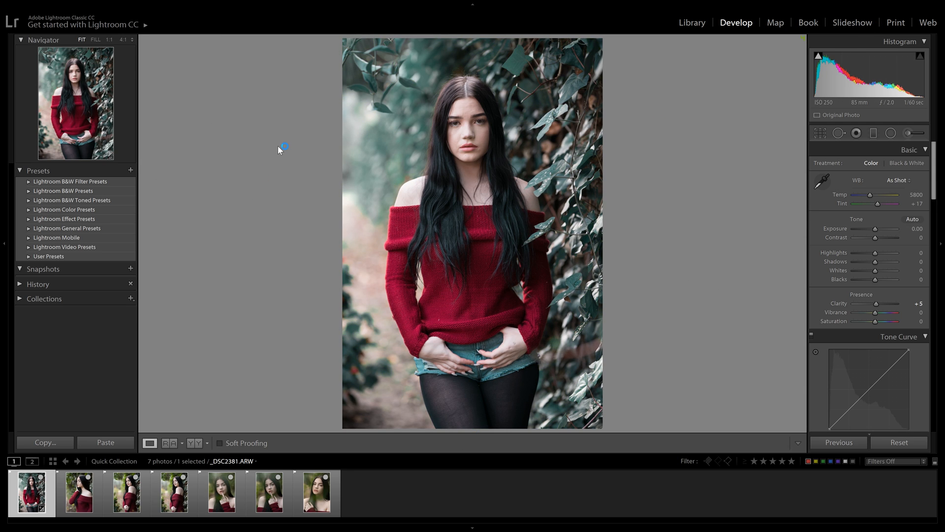
mouse_move(127, 179)
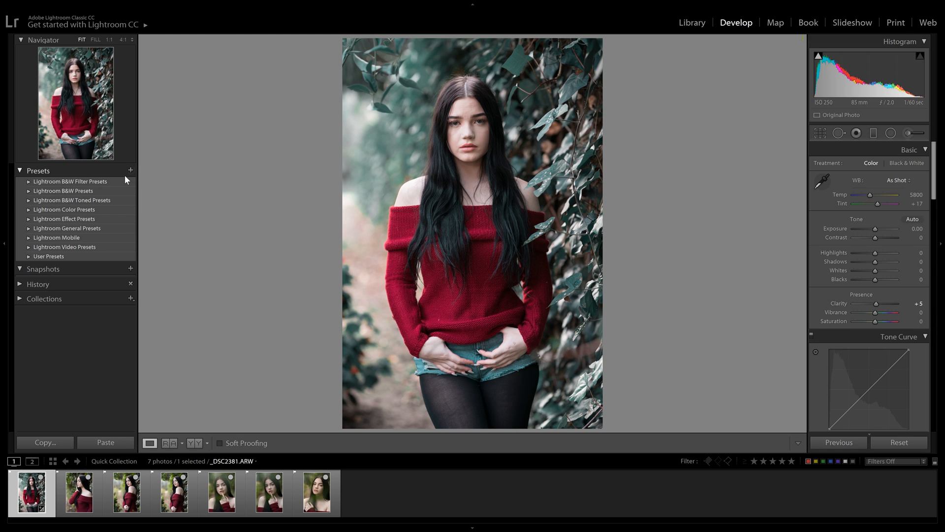
mouse_move(128, 171)
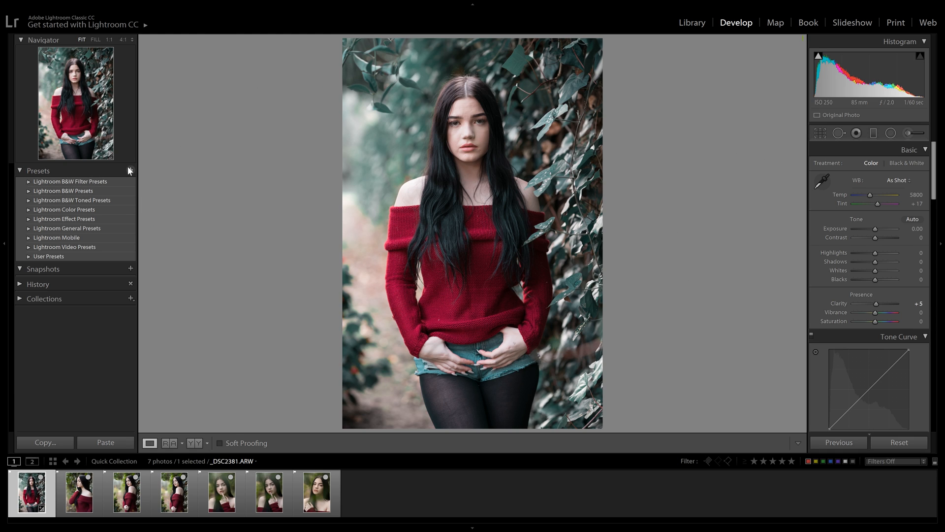
Start a new develop preset from the portrait's edits and name it 'Sierra'
click(130, 172)
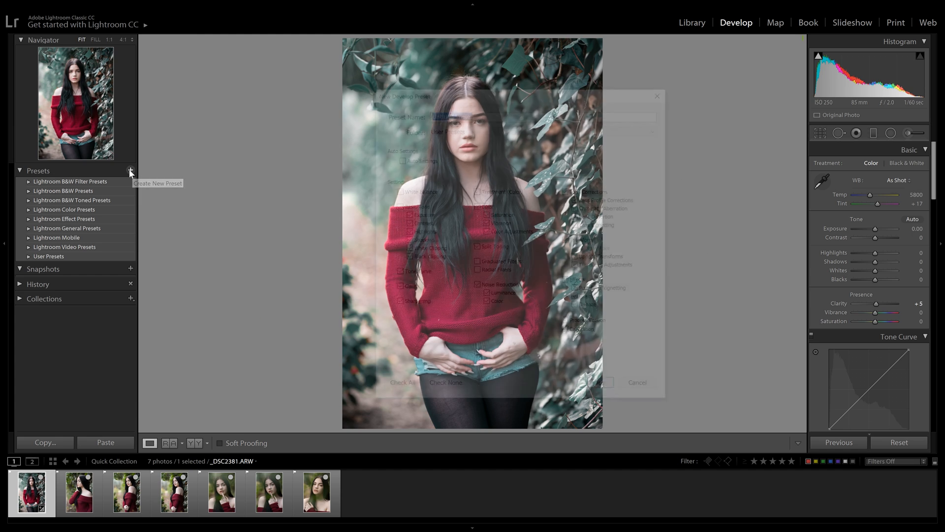
click(130, 171)
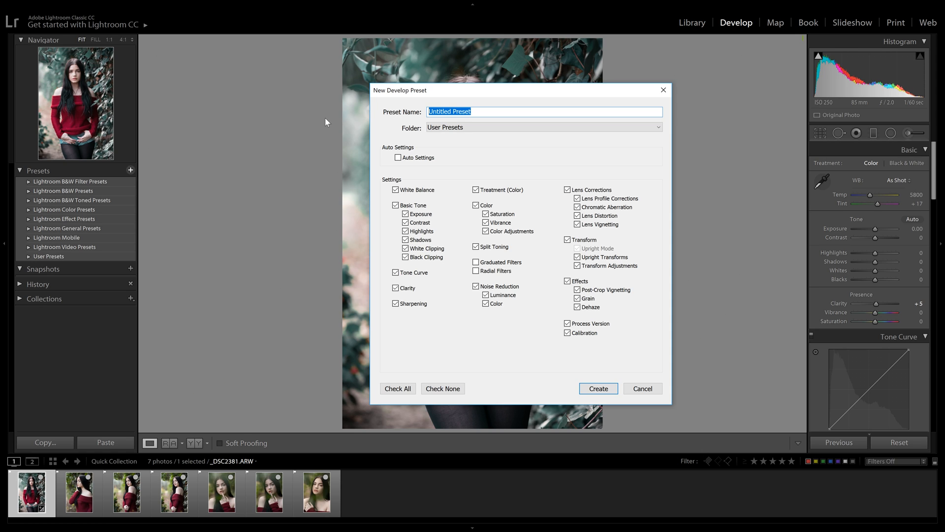
text(Sierr)
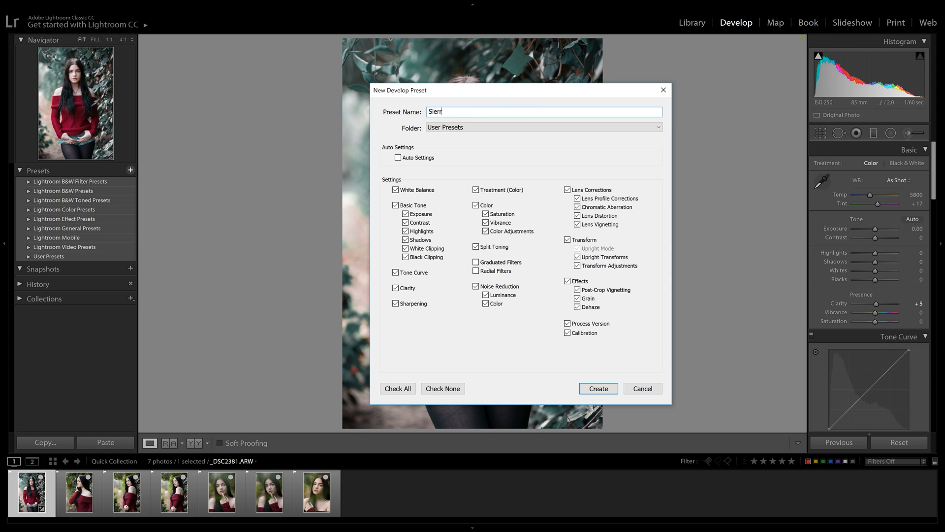
text(ra)
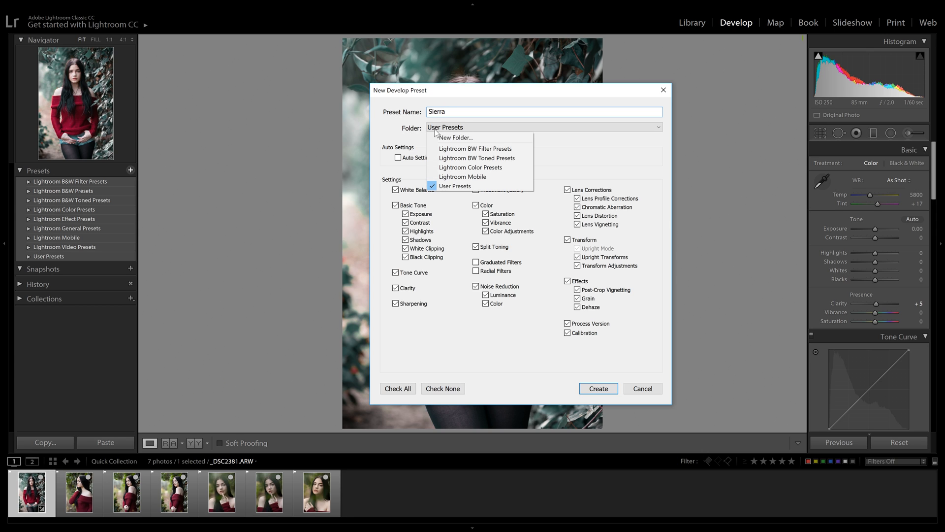
Create a new 'Nick Smyth Presets' folder as the Sierra preset's destination
click(455, 138)
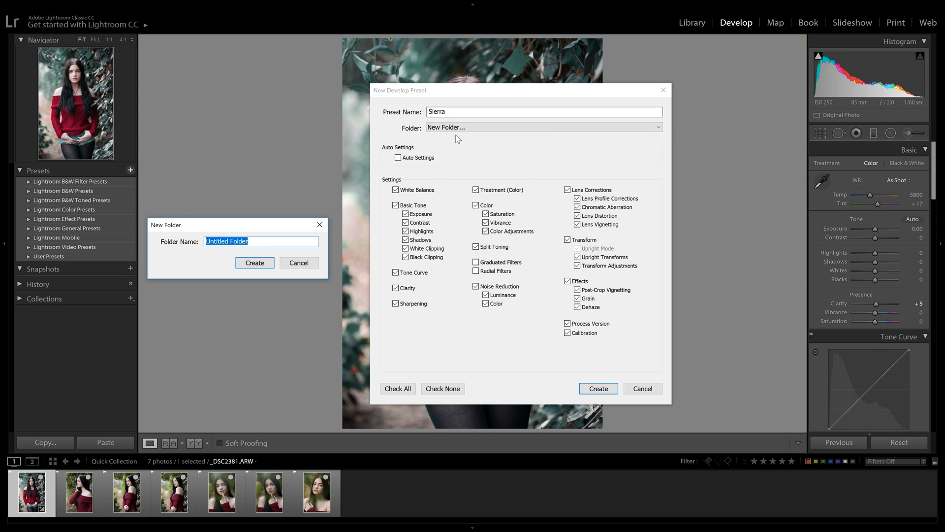
text(Nick)
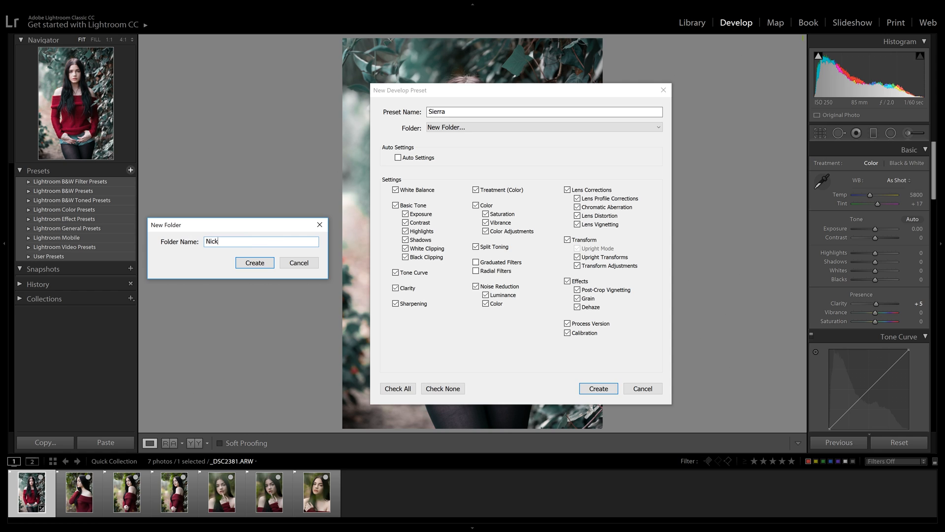
text(Smyth)
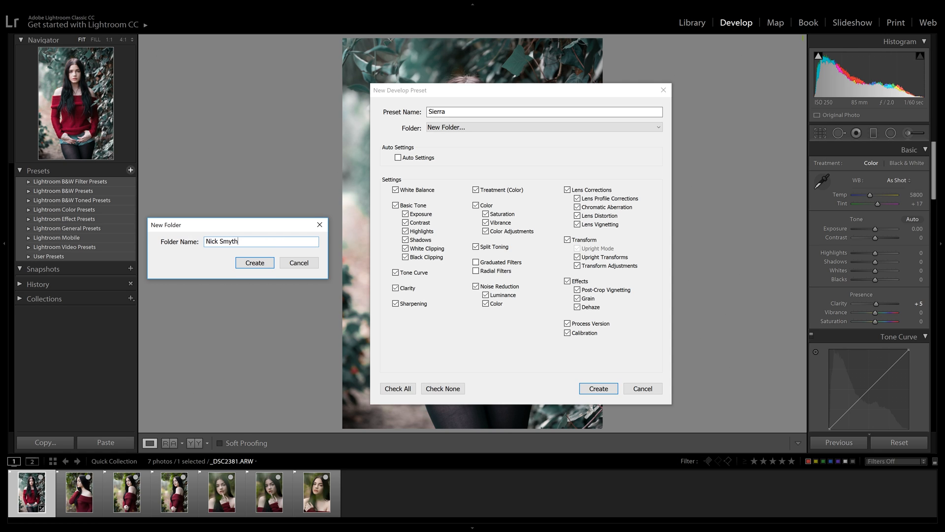
text(Presety)
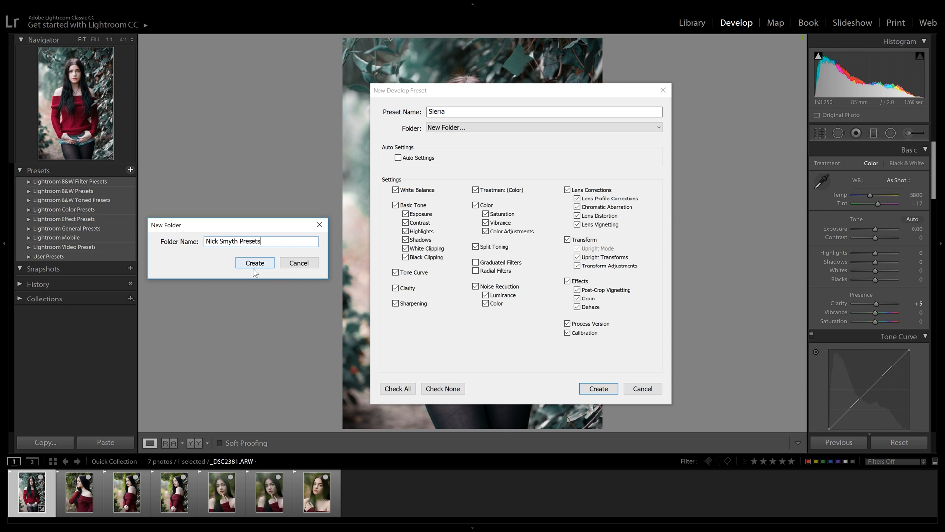
click(254, 262)
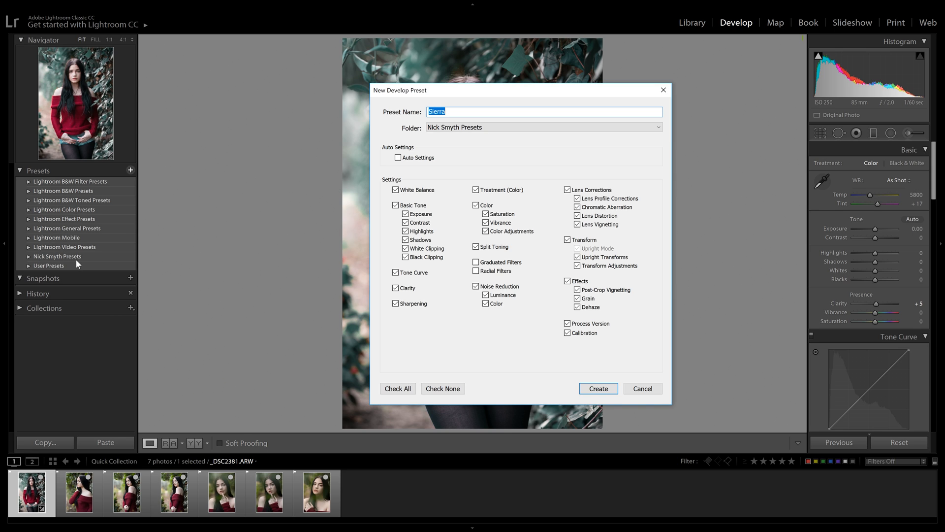
mouse_move(449, 184)
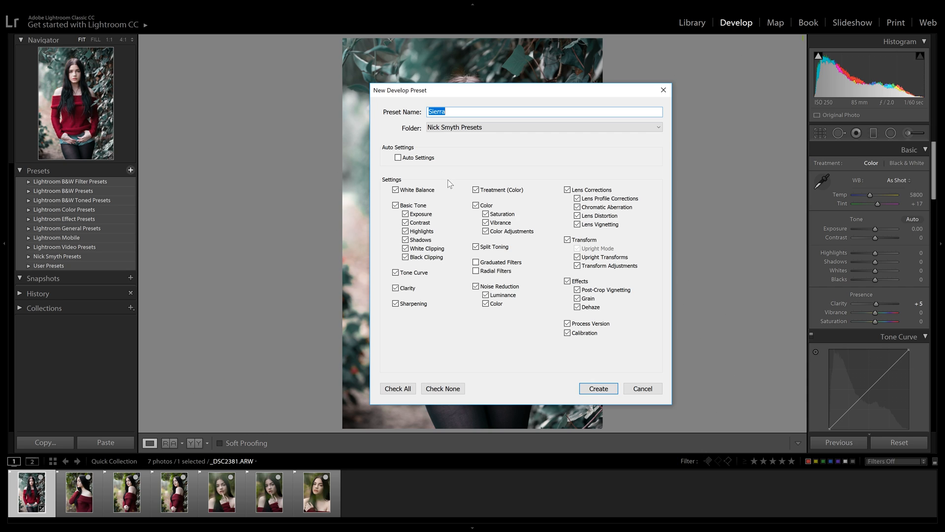
mouse_move(557, 264)
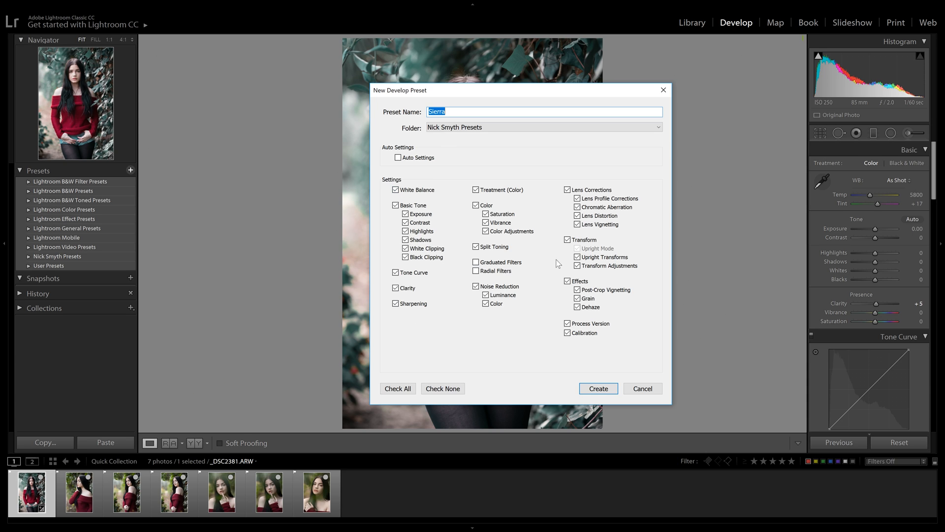
mouse_move(587, 128)
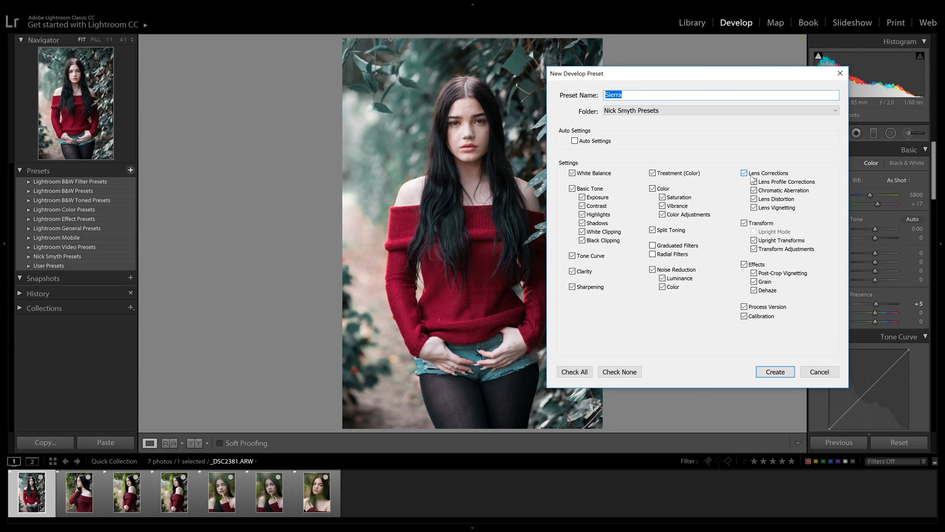
Uncheck Basic Tone and White Balance so the preset leaves them out
click(753, 181)
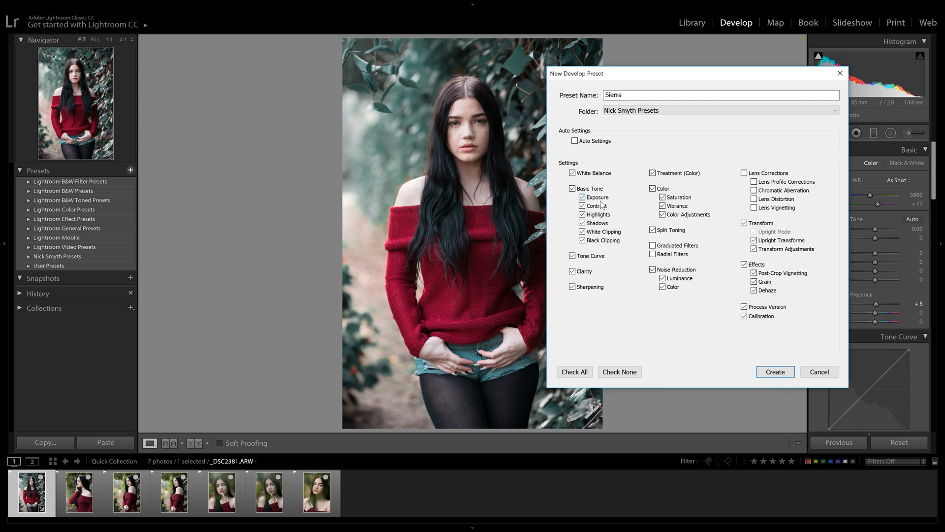
click(572, 188)
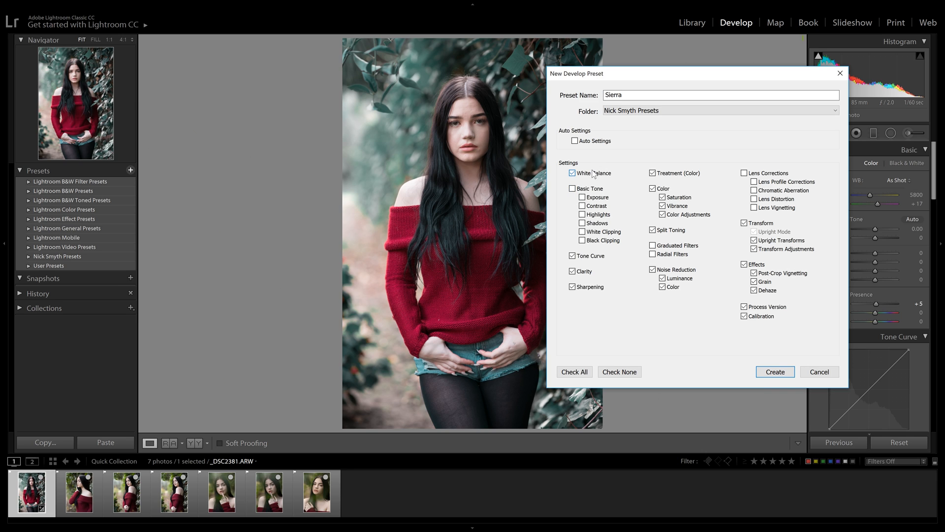
click(571, 173)
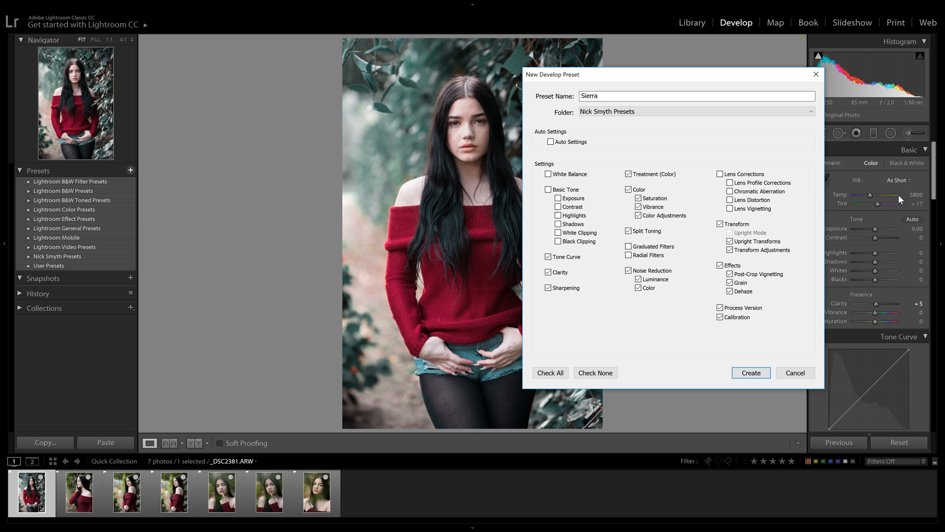
mouse_move(925, 211)
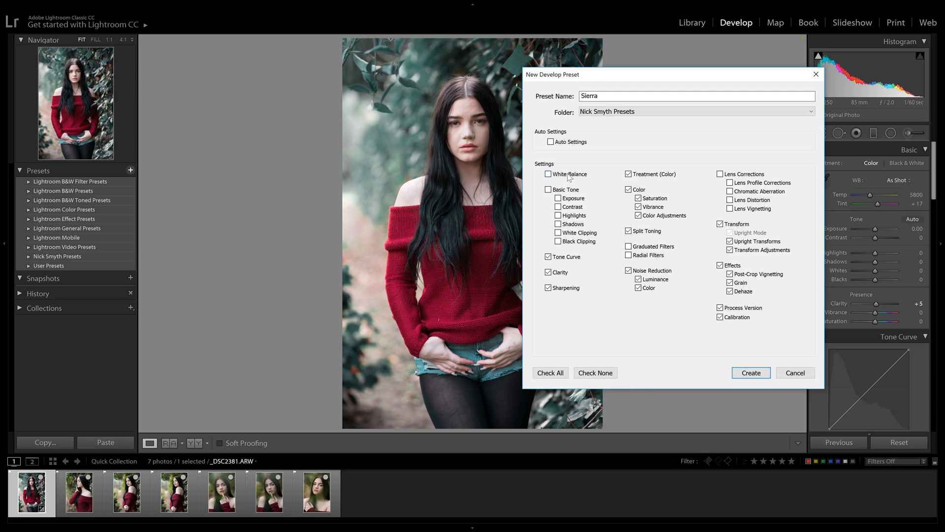
click(547, 174)
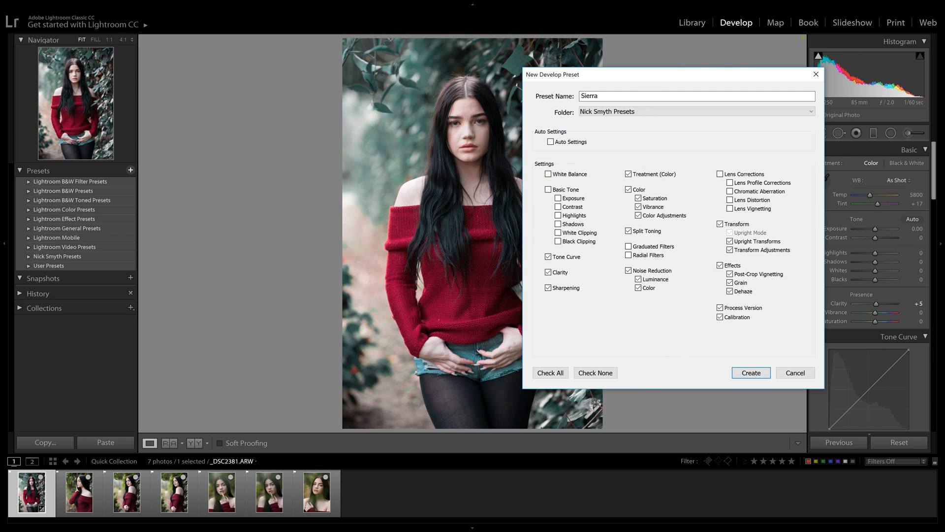
mouse_move(642, 133)
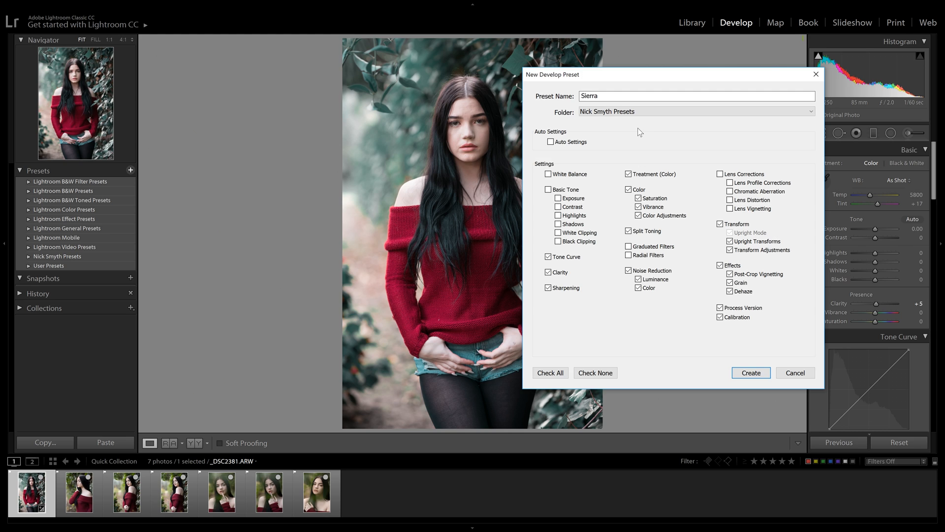
Uncheck Tone Curve and Transform, keeping color, effects and sharpening in the preset
click(548, 173)
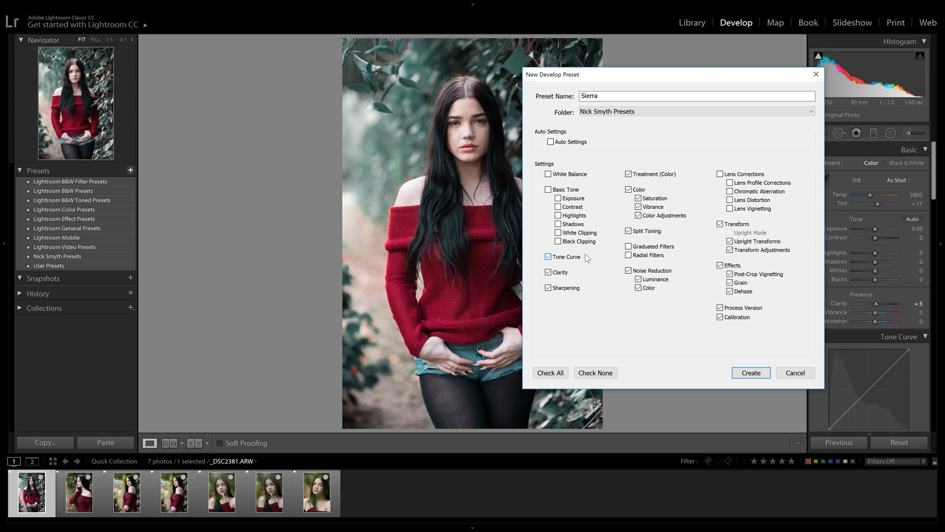
click(549, 256)
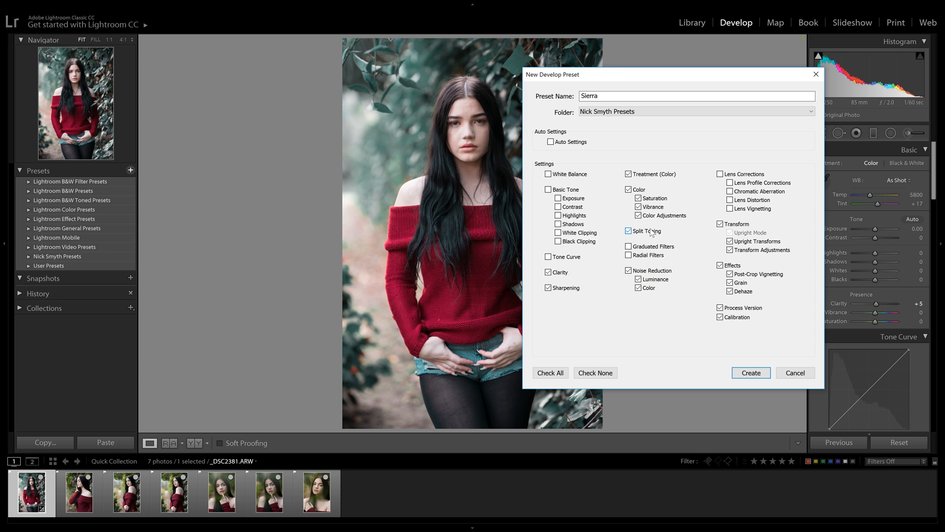
click(629, 230)
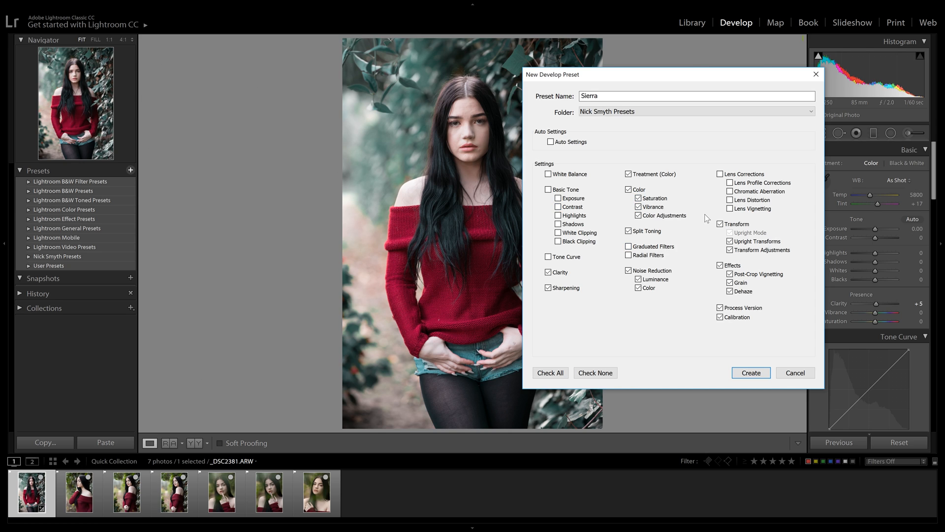
mouse_move(425, 42)
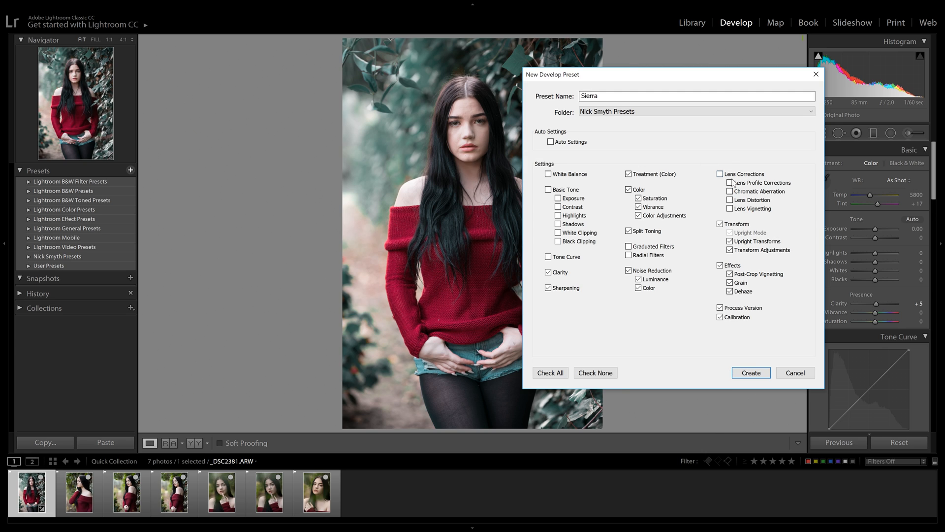
click(720, 223)
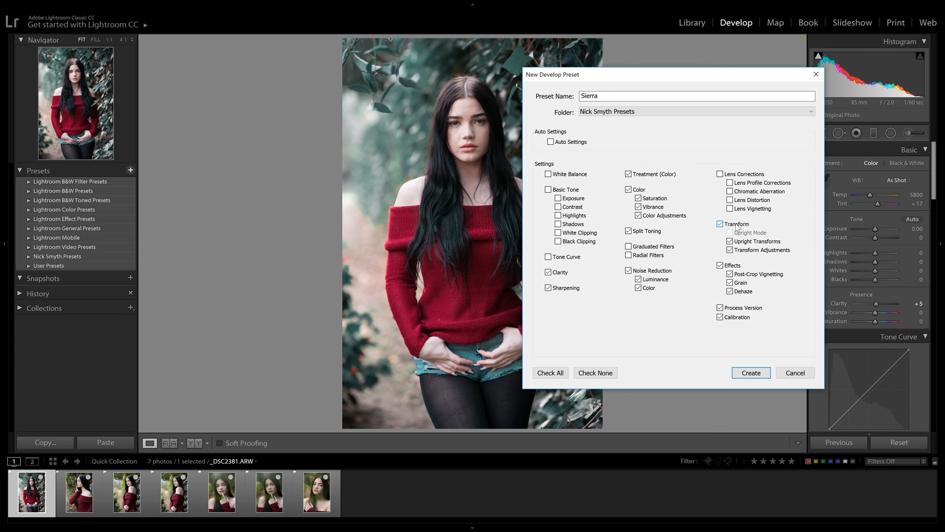
click(720, 224)
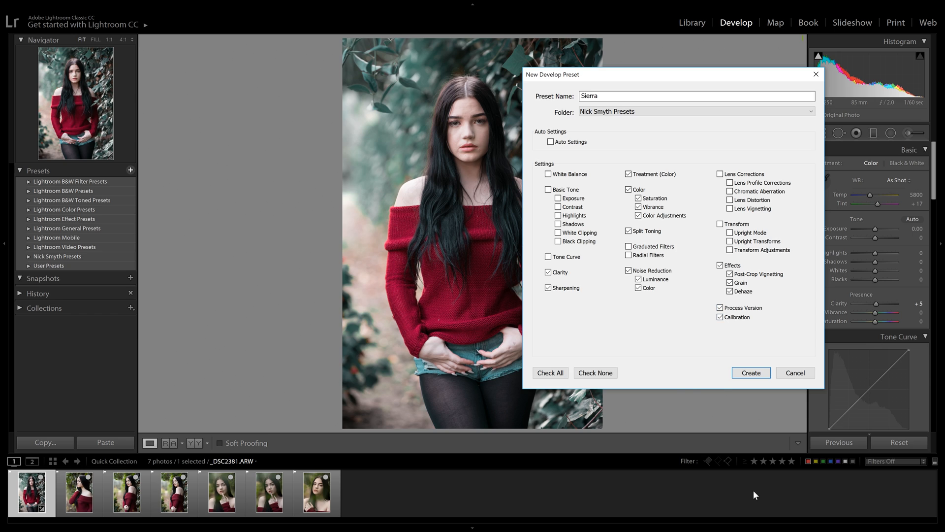
mouse_move(489, 217)
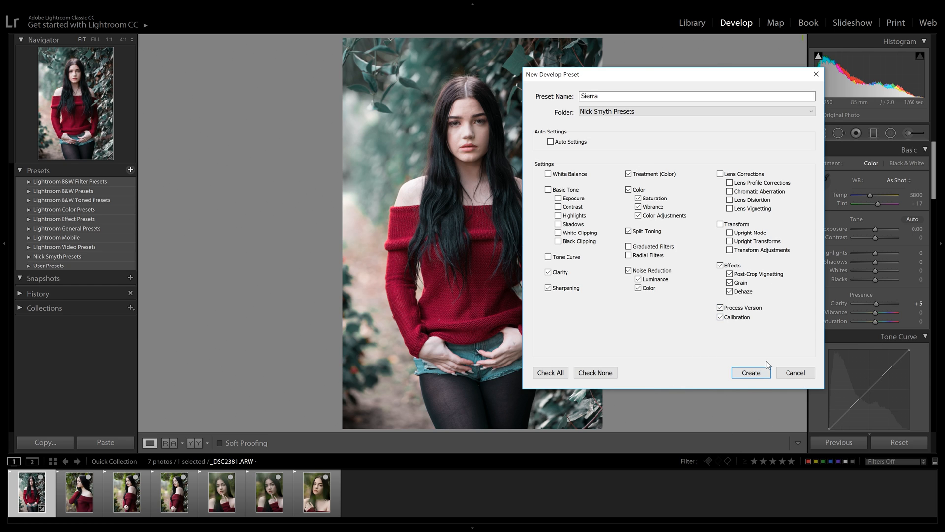
Create the Sierra preset in Nick Smyth Presets and select the third filmstrip portrait
click(750, 372)
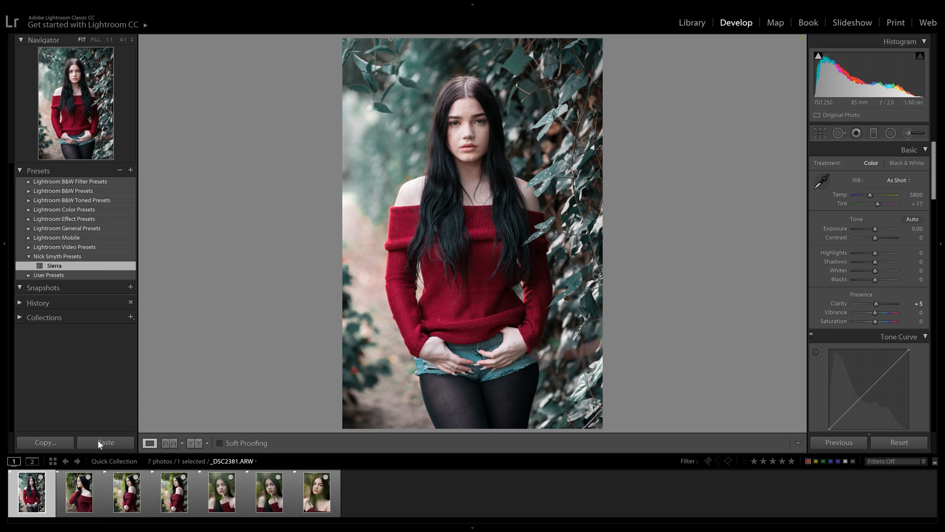
click(125, 492)
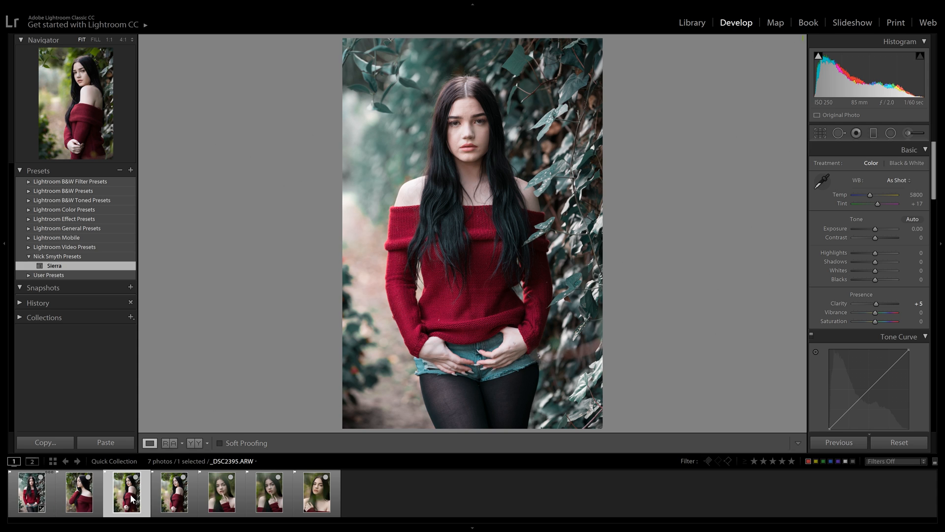
Apply the Sierra preset to the red-sweater portrait, then bring up a new four-photo shoot
click(220, 493)
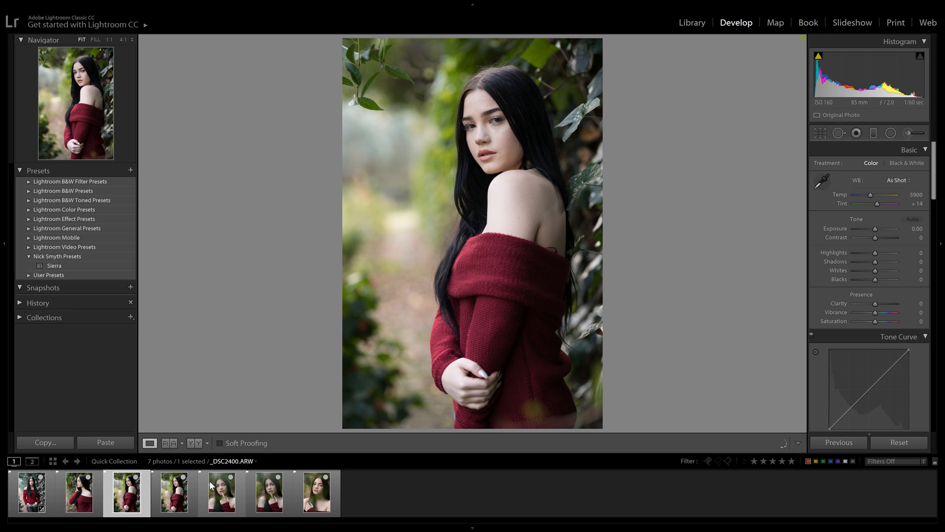
click(222, 493)
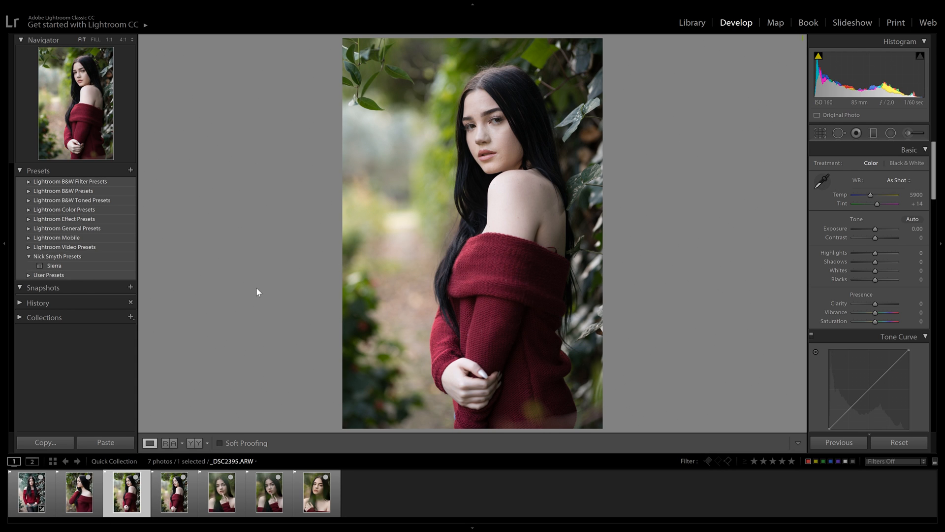
mouse_move(516, 354)
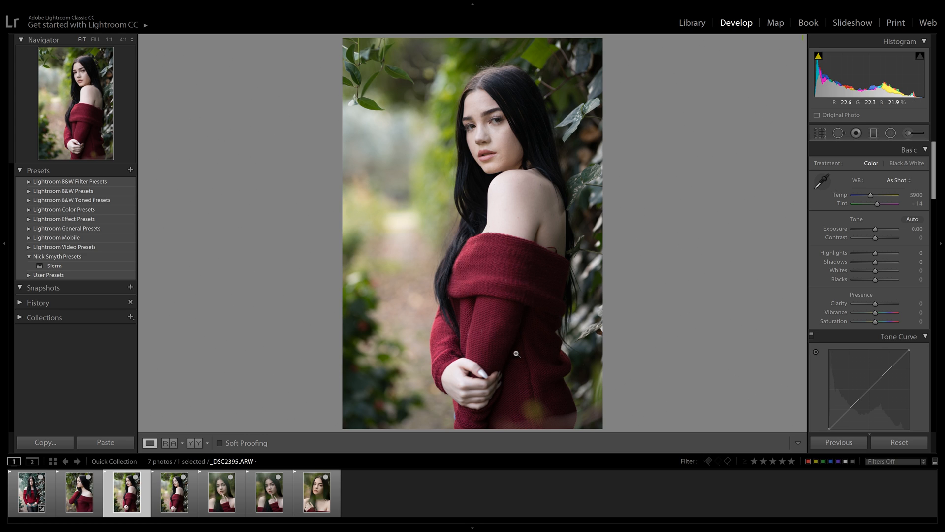
mouse_move(717, 288)
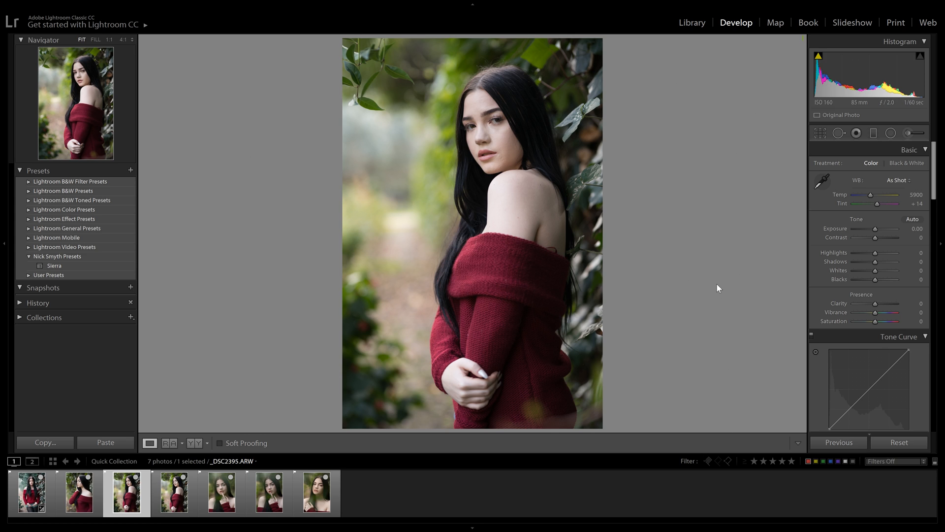
mouse_move(163, 307)
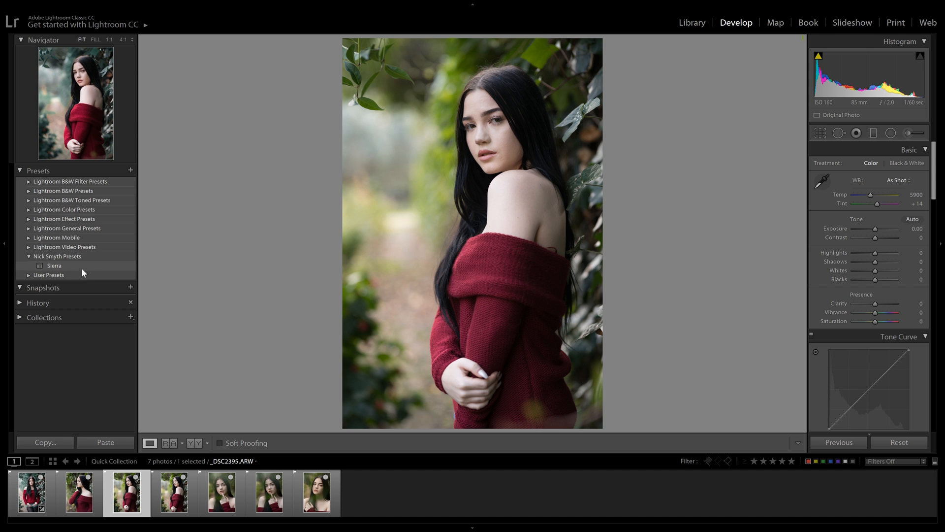
click(53, 265)
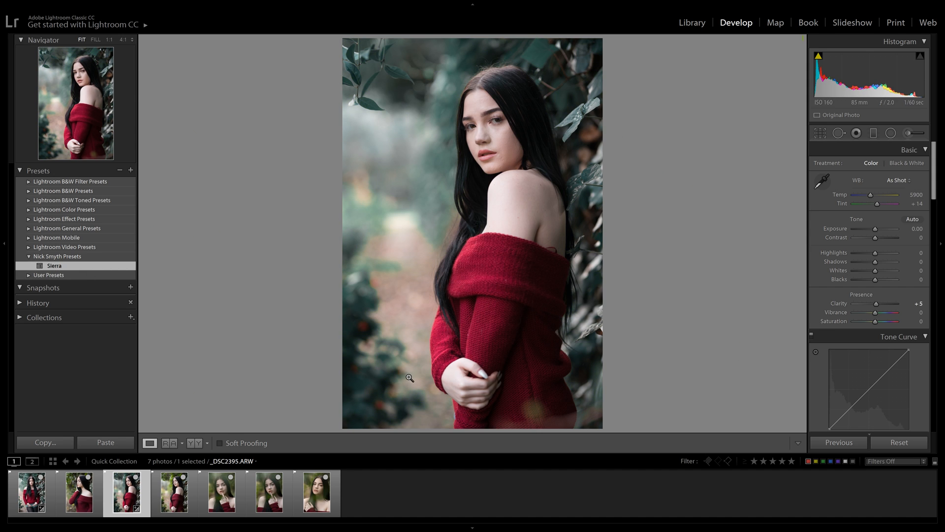
mouse_move(667, 195)
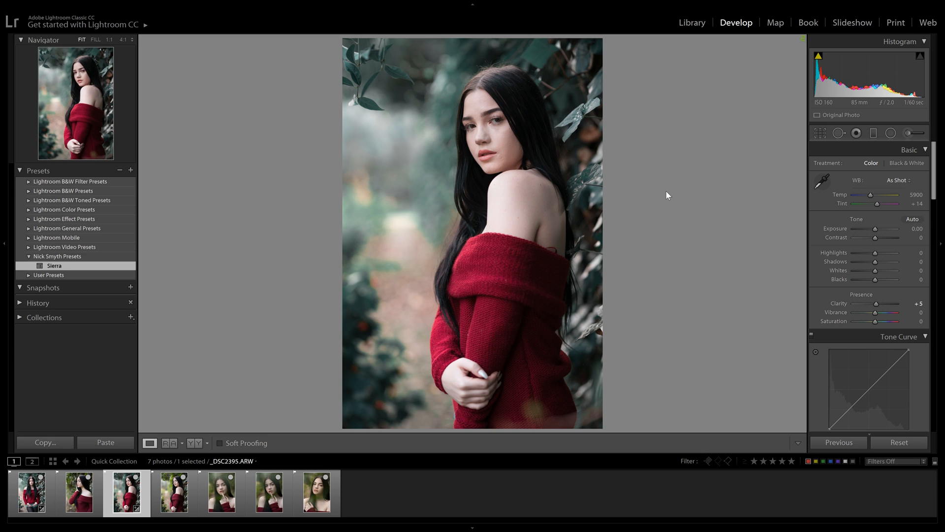
mouse_move(190, 307)
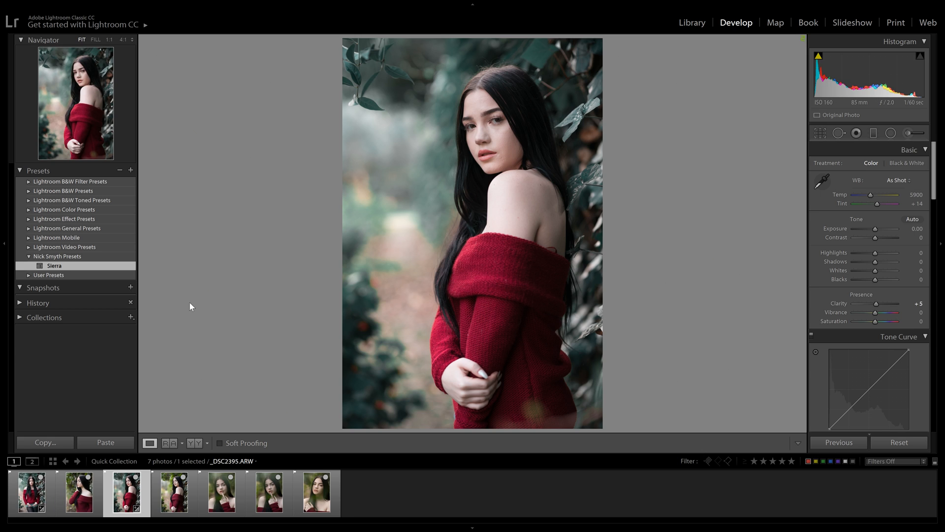
mouse_move(145, 478)
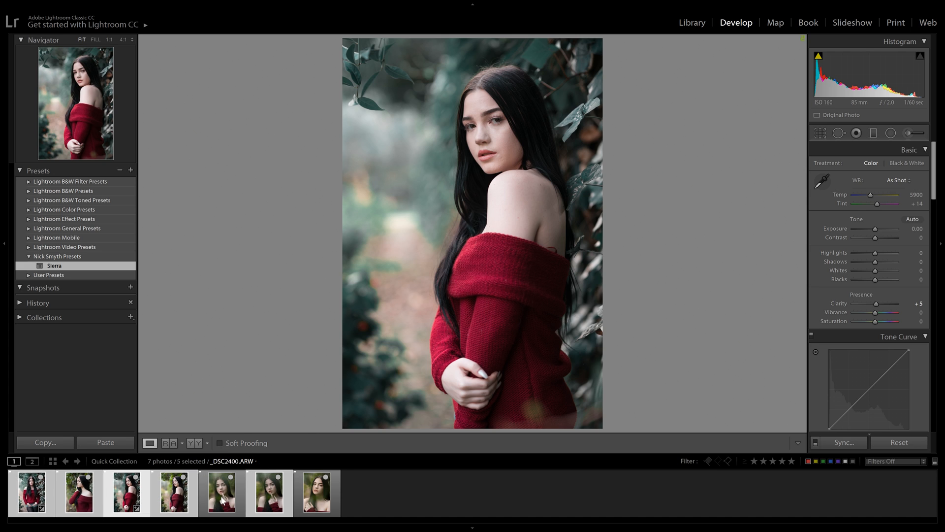
click(221, 492)
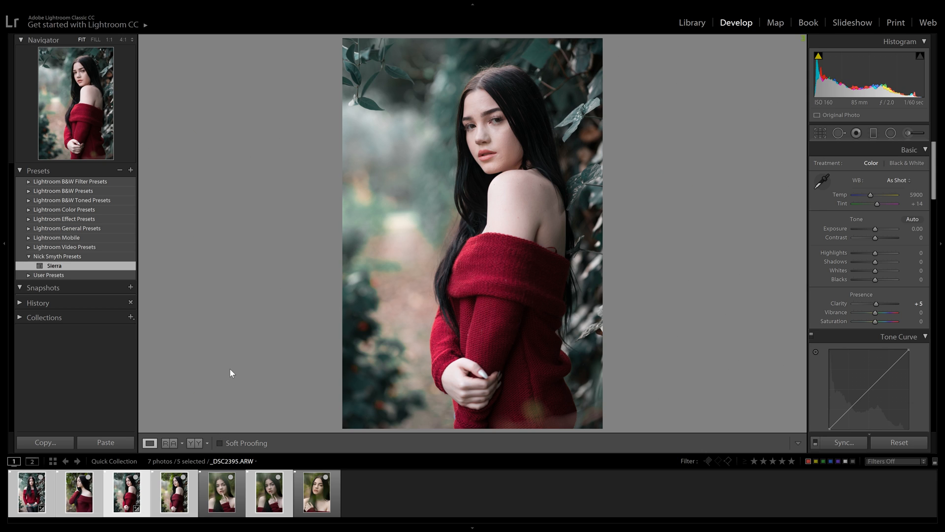
mouse_move(228, 375)
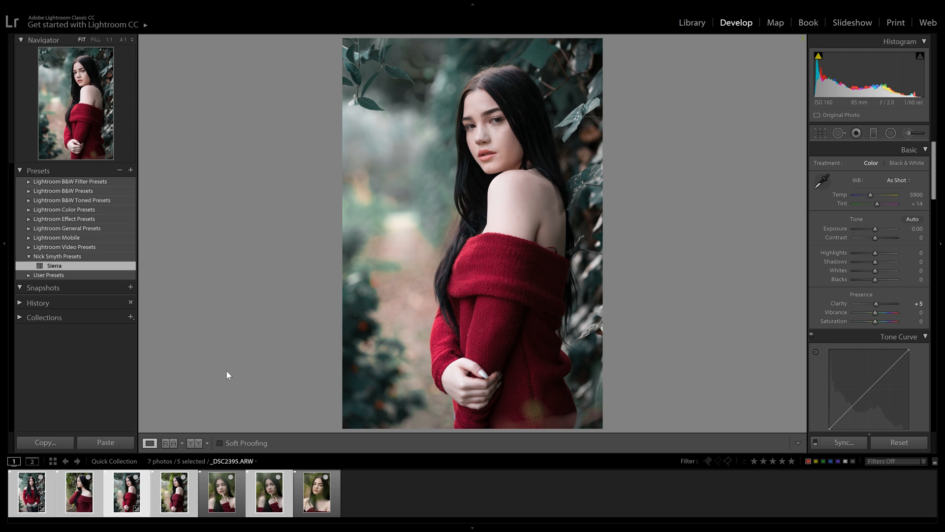
mouse_move(534, 324)
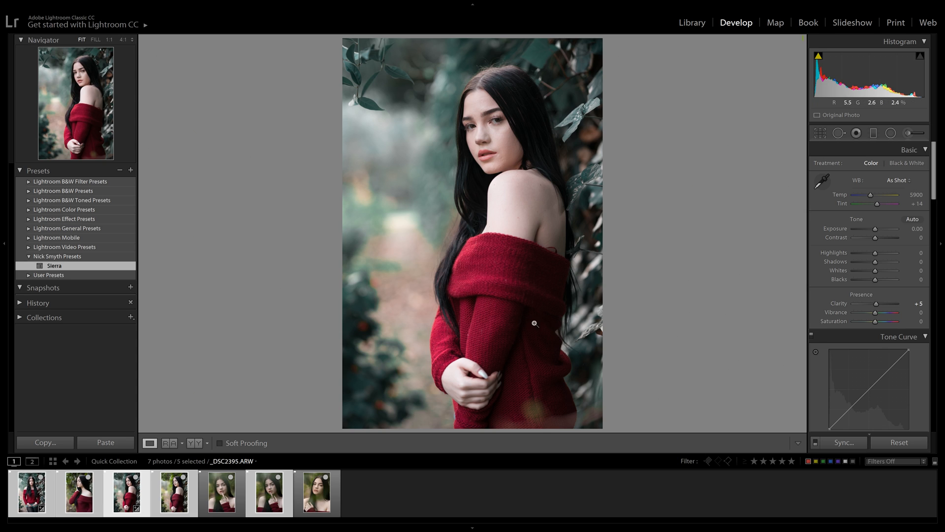
click(33, 492)
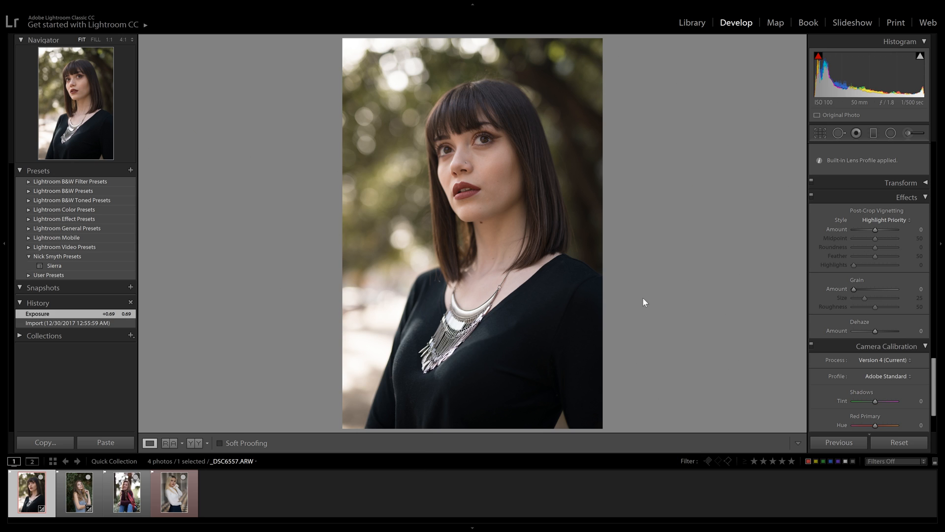
mouse_move(748, 254)
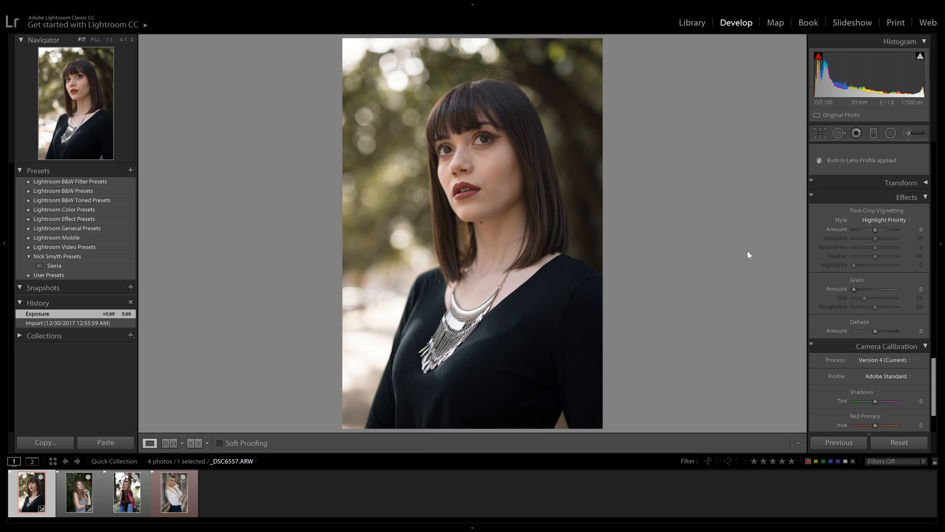
mouse_move(680, 200)
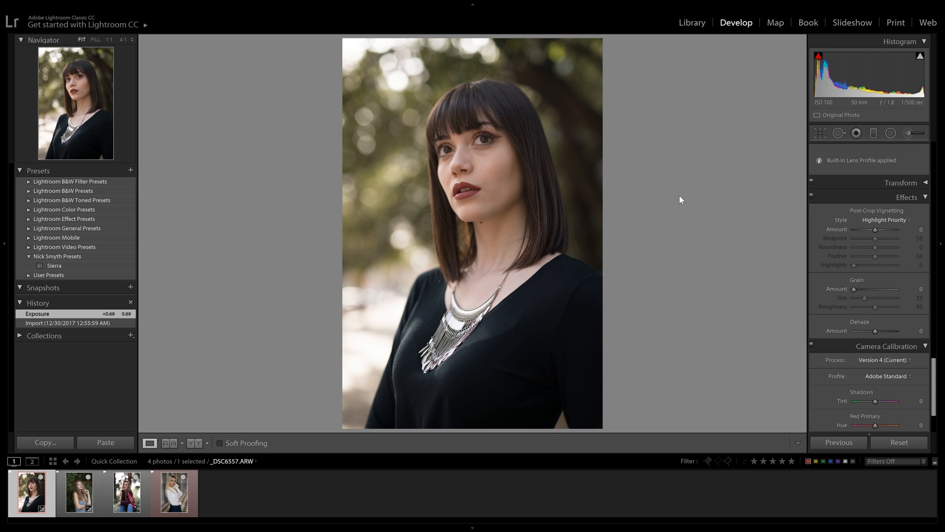
mouse_move(557, 81)
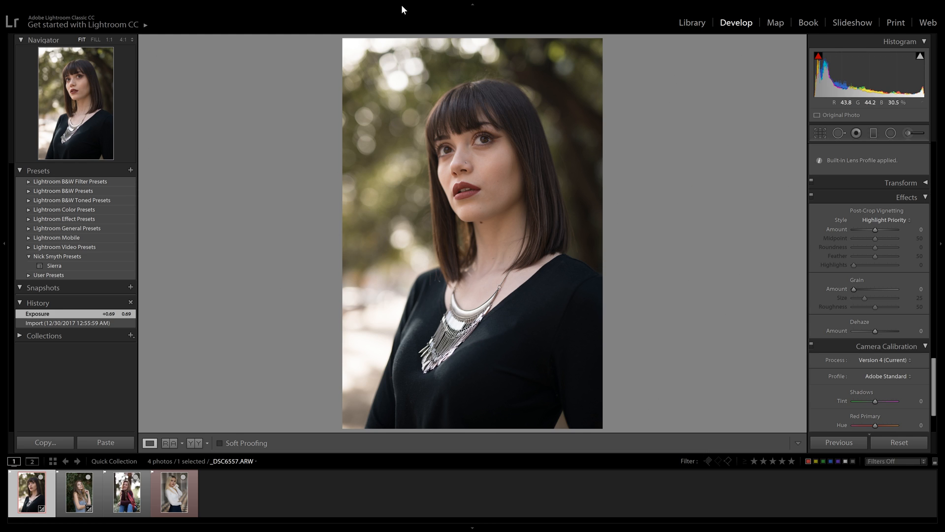
mouse_move(265, 374)
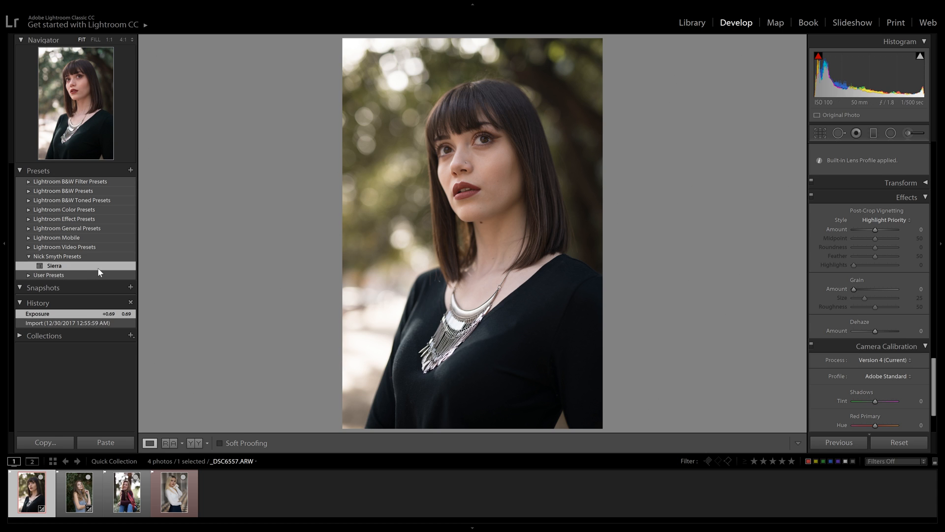
Apply Sierra to the dark-haired portrait and browse to the grey and red-scarf portraits
click(53, 265)
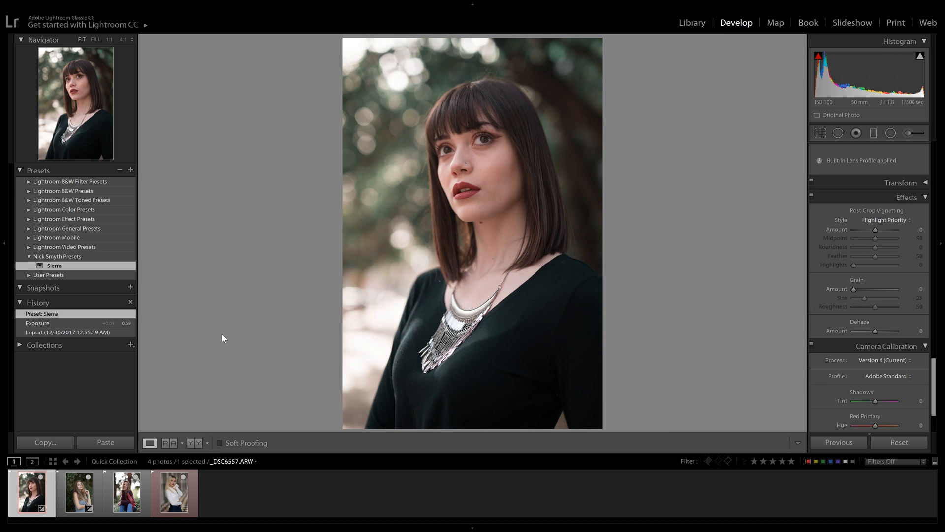
click(79, 493)
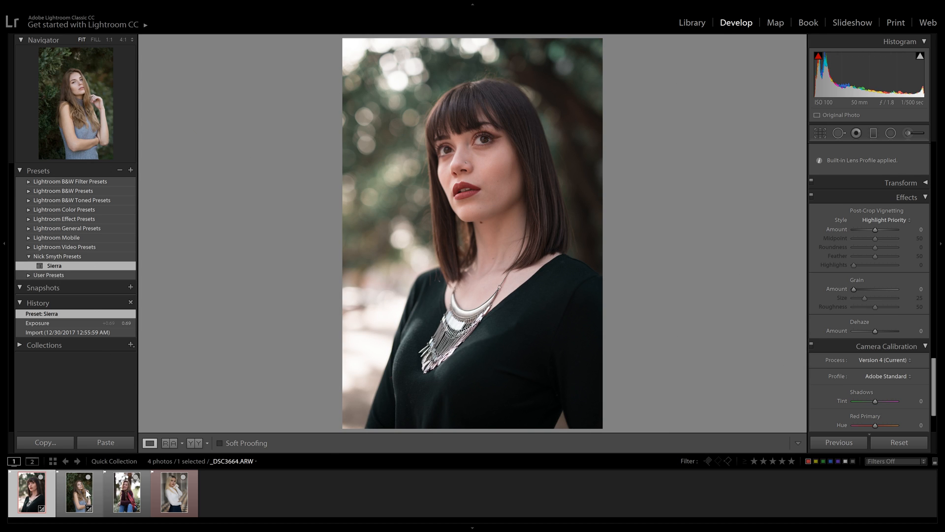
click(79, 491)
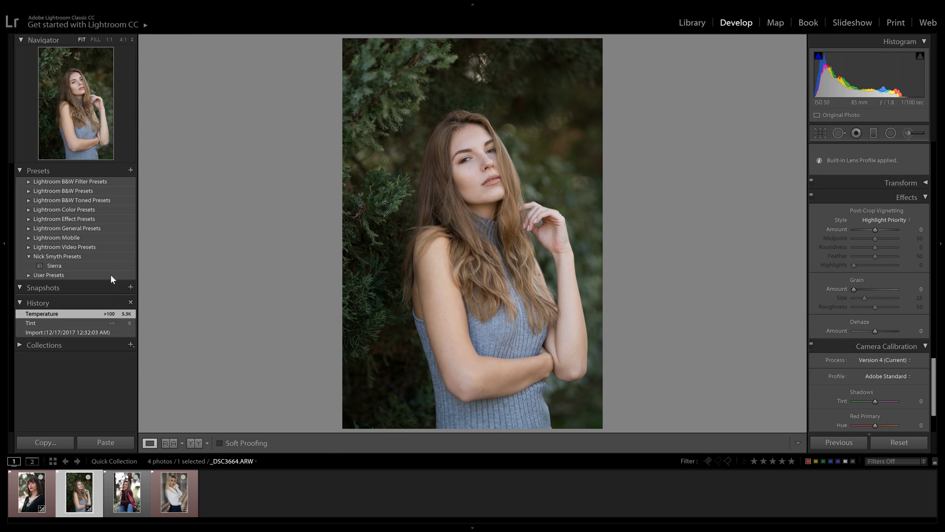
mouse_move(69, 275)
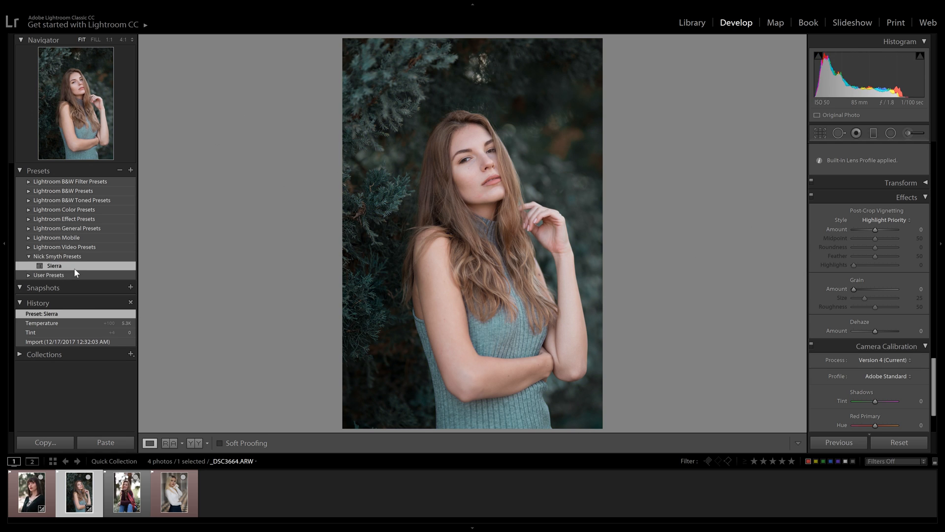
click(126, 492)
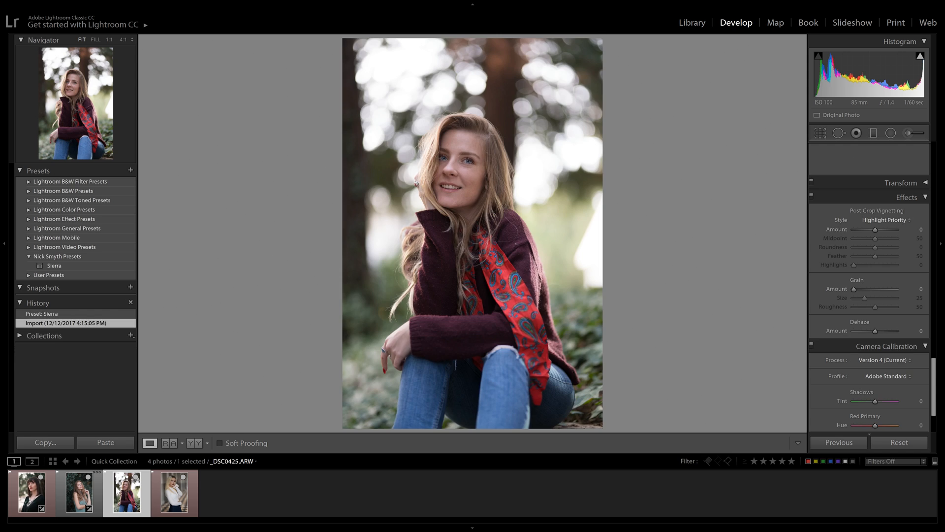
Apply Sierra to the red-scarf portrait, giving it the teal-toned background and warm skin
click(55, 265)
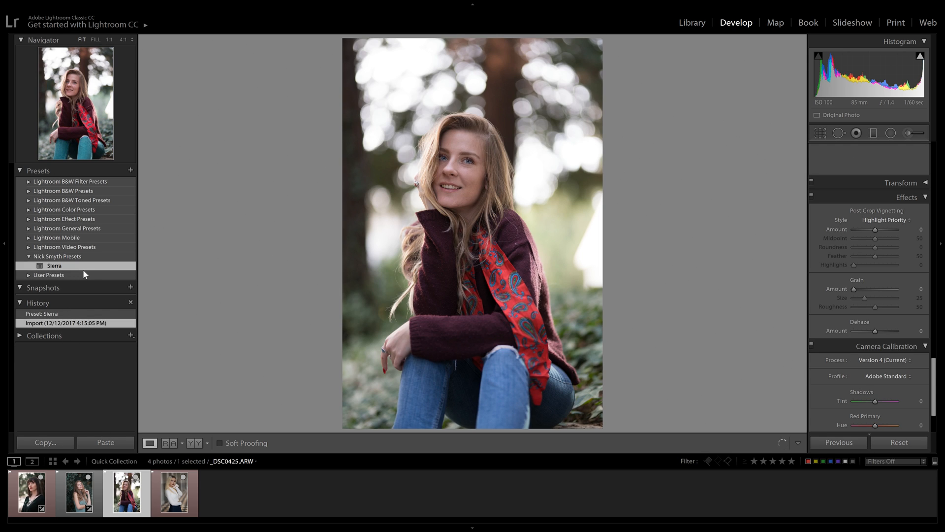
click(53, 264)
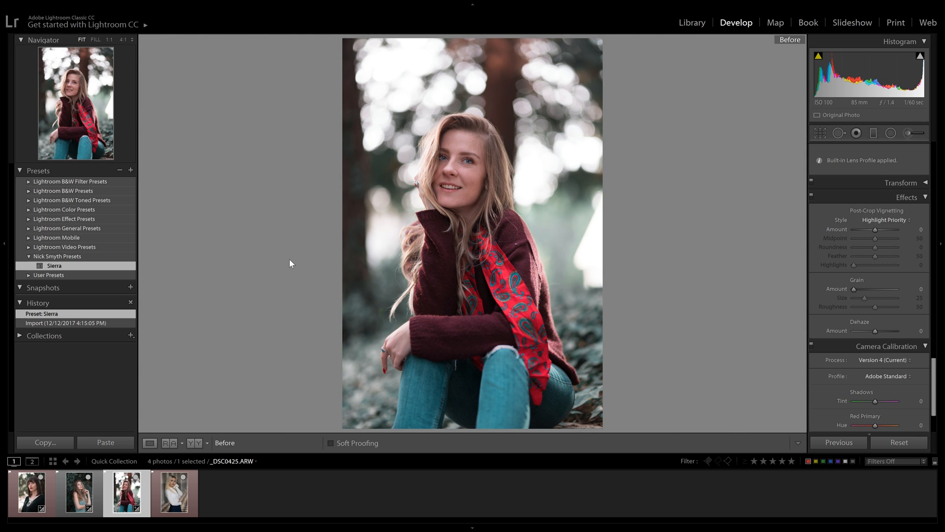
click(173, 491)
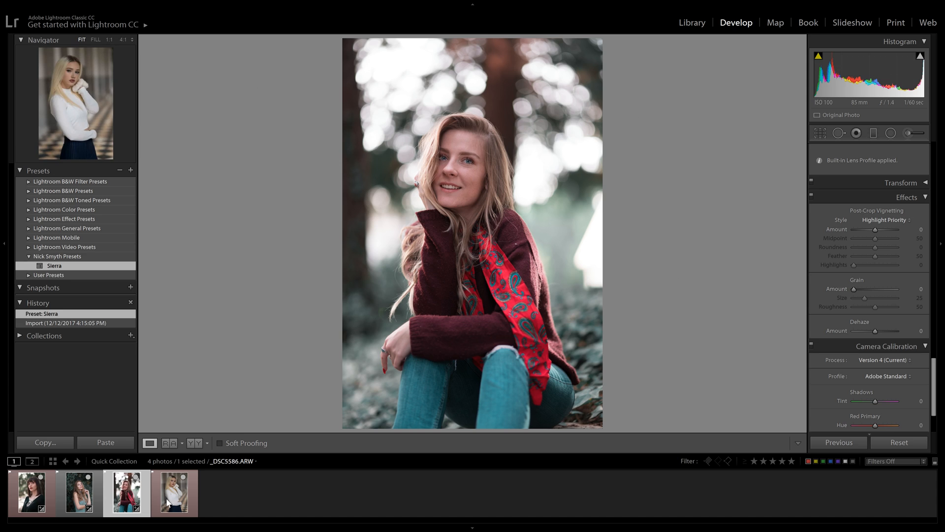
mouse_move(175, 500)
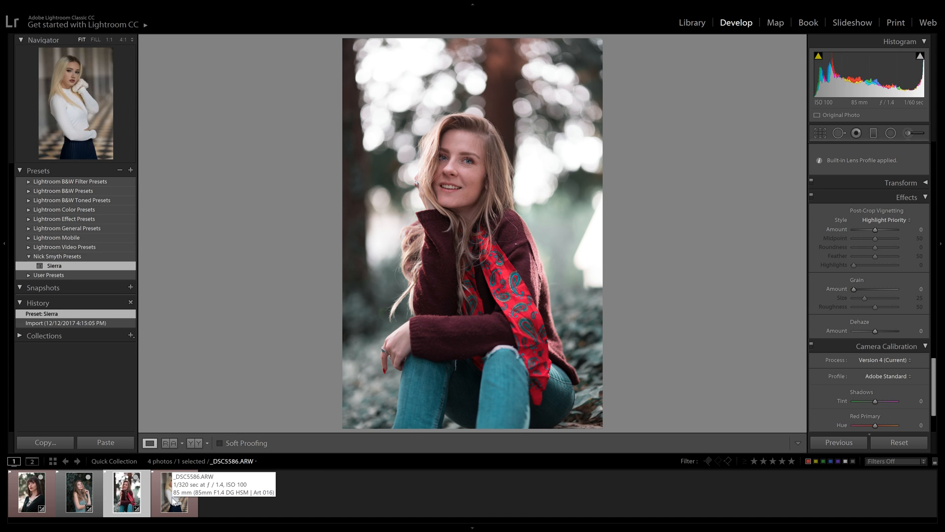
click(173, 492)
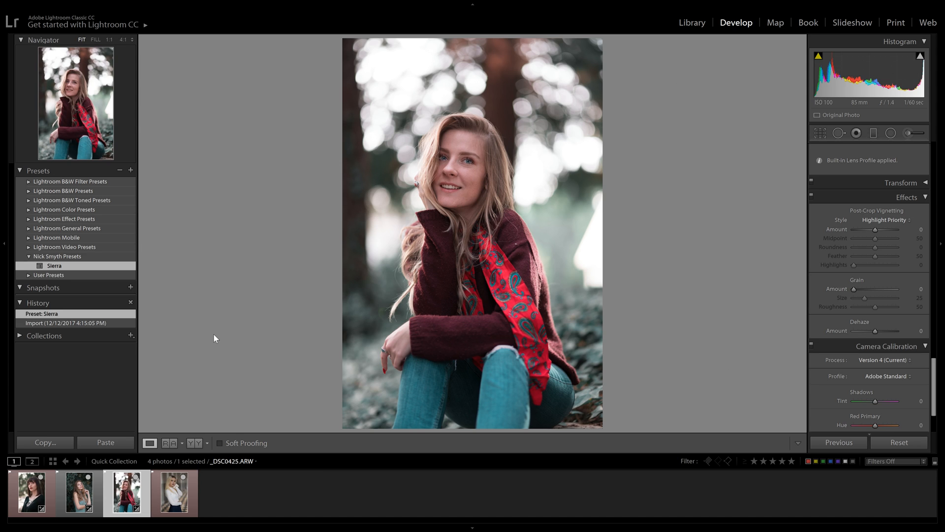
mouse_move(380, 257)
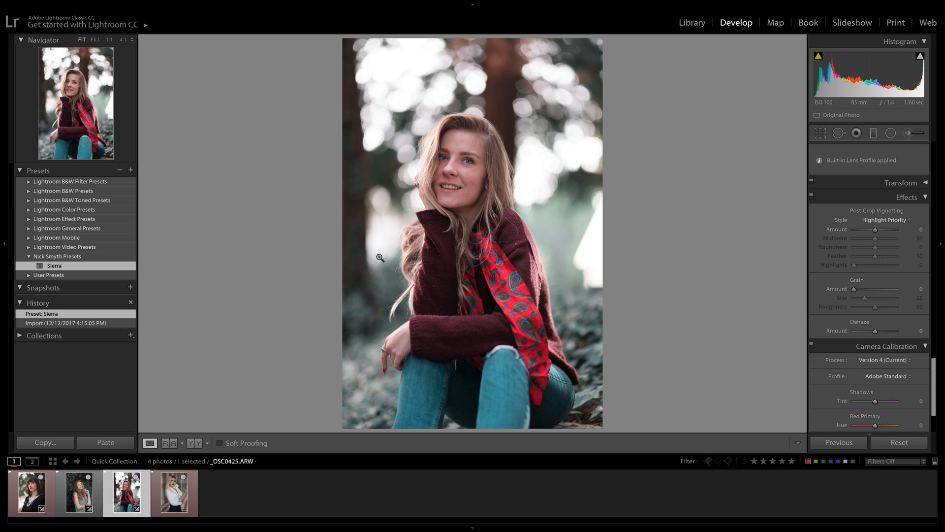
mouse_move(237, 237)
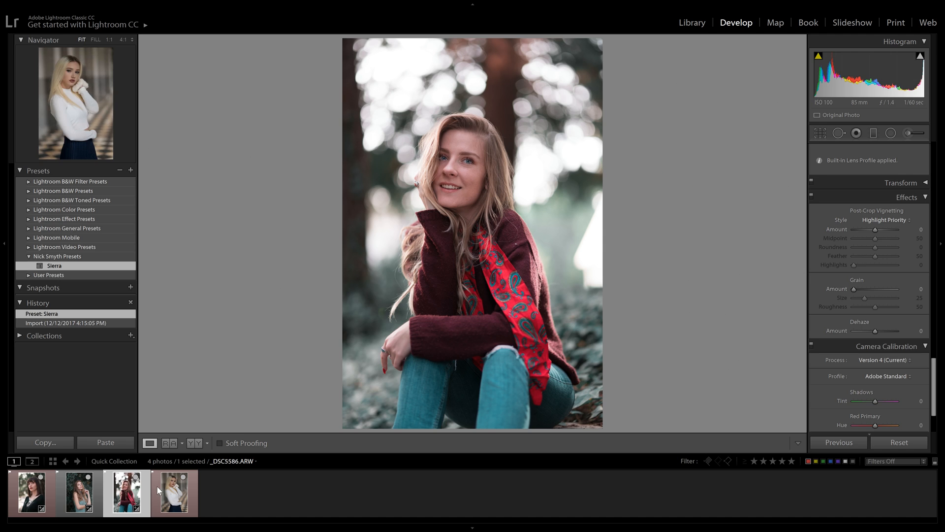
Apply Sierra to the blonde white-sweater portrait so all four new-shoot photos are toned
click(173, 492)
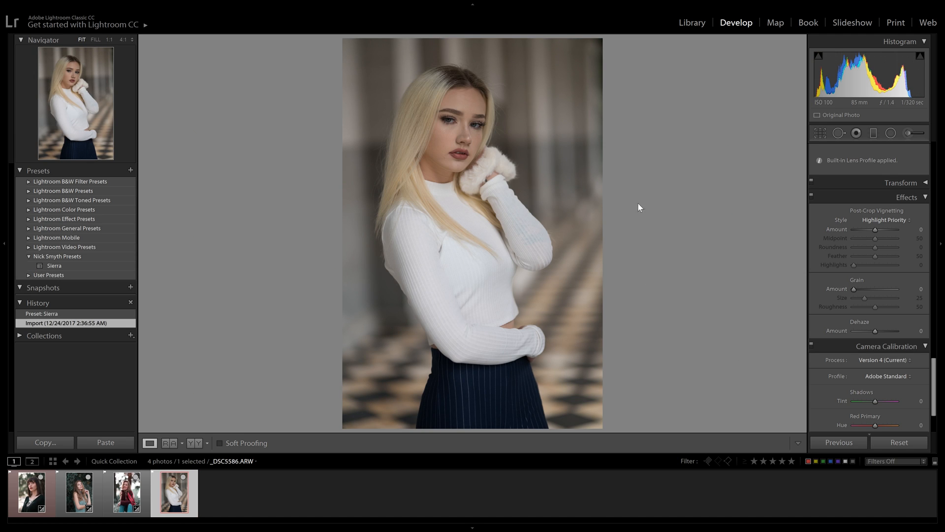
mouse_move(79, 259)
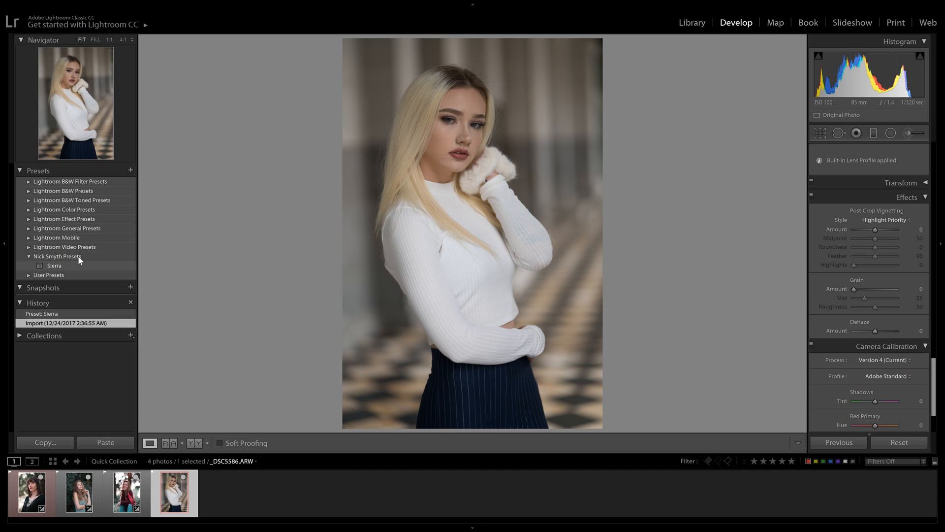
click(54, 265)
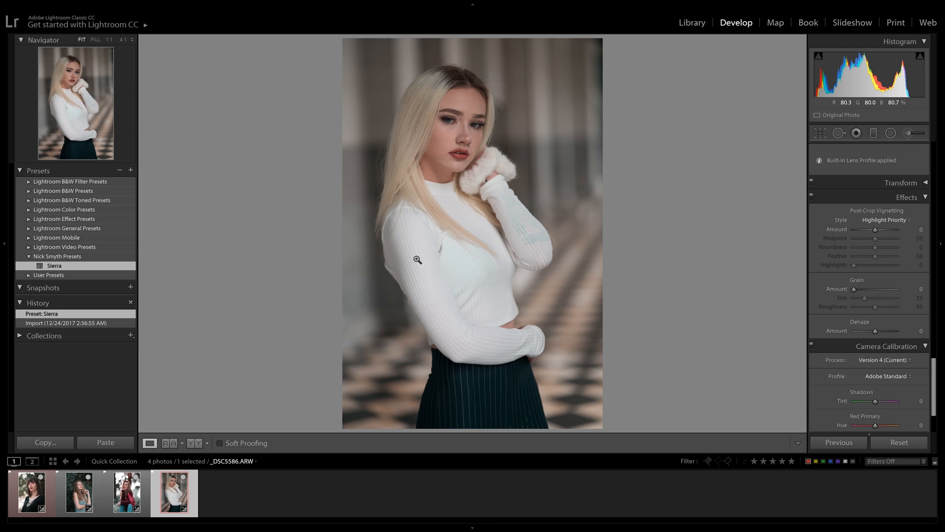
mouse_move(416, 260)
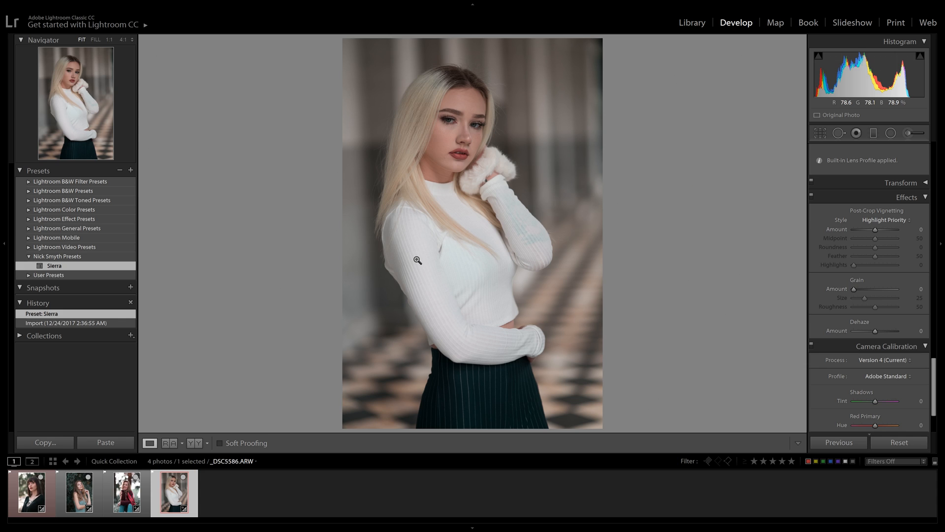